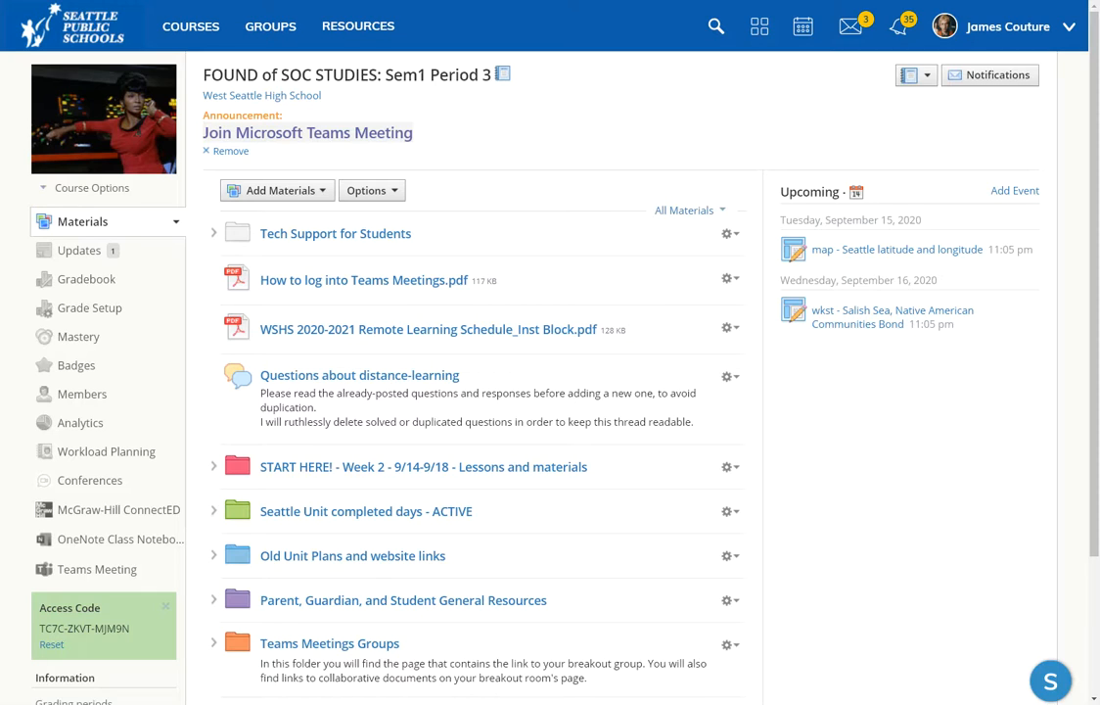
{"action": "mouse_move", "coordinate": [558, 368]}
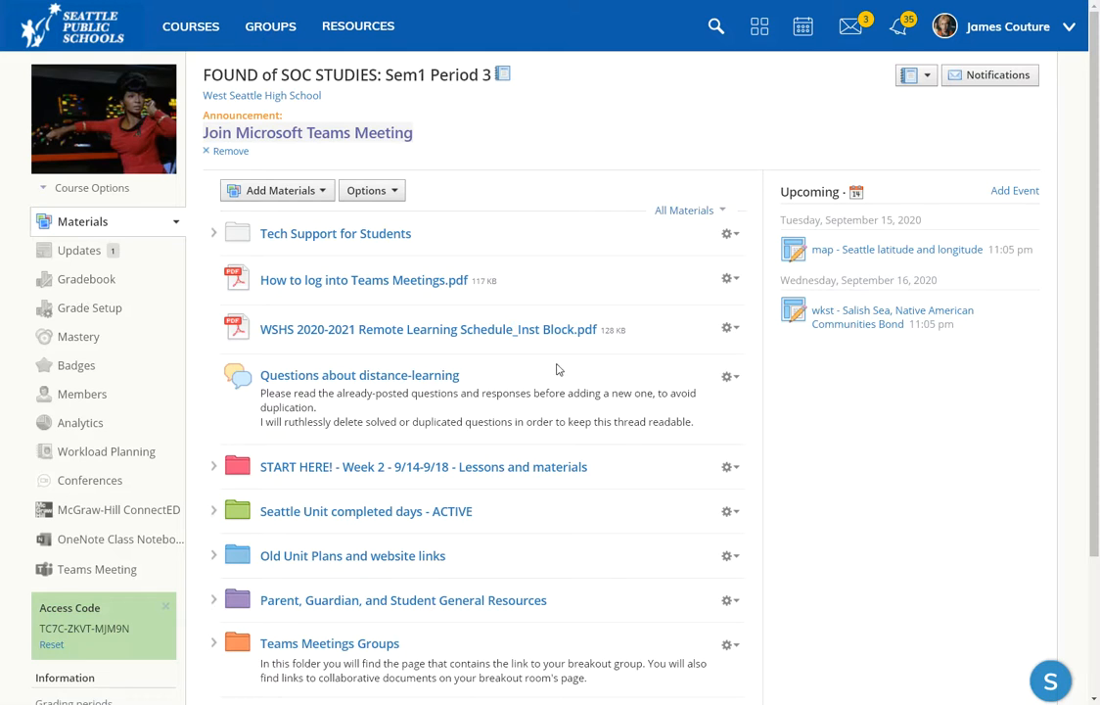
{"action": "mouse_move", "coordinate": [498, 329]}
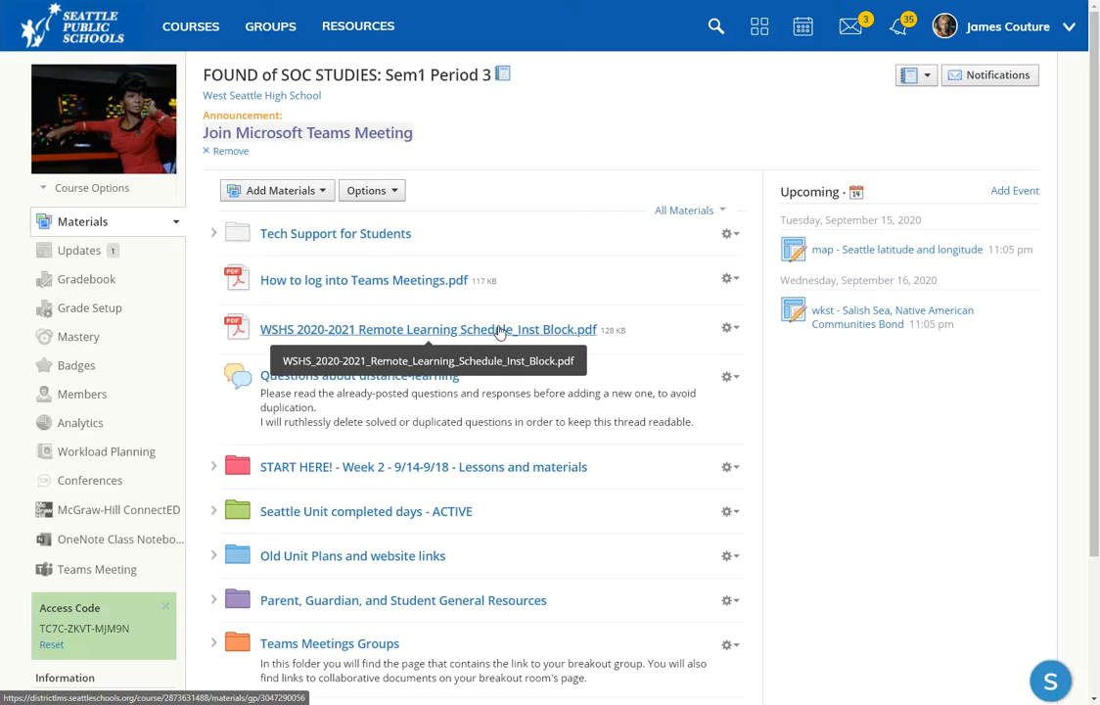
{"action": "mouse_move", "coordinate": [576, 415]}
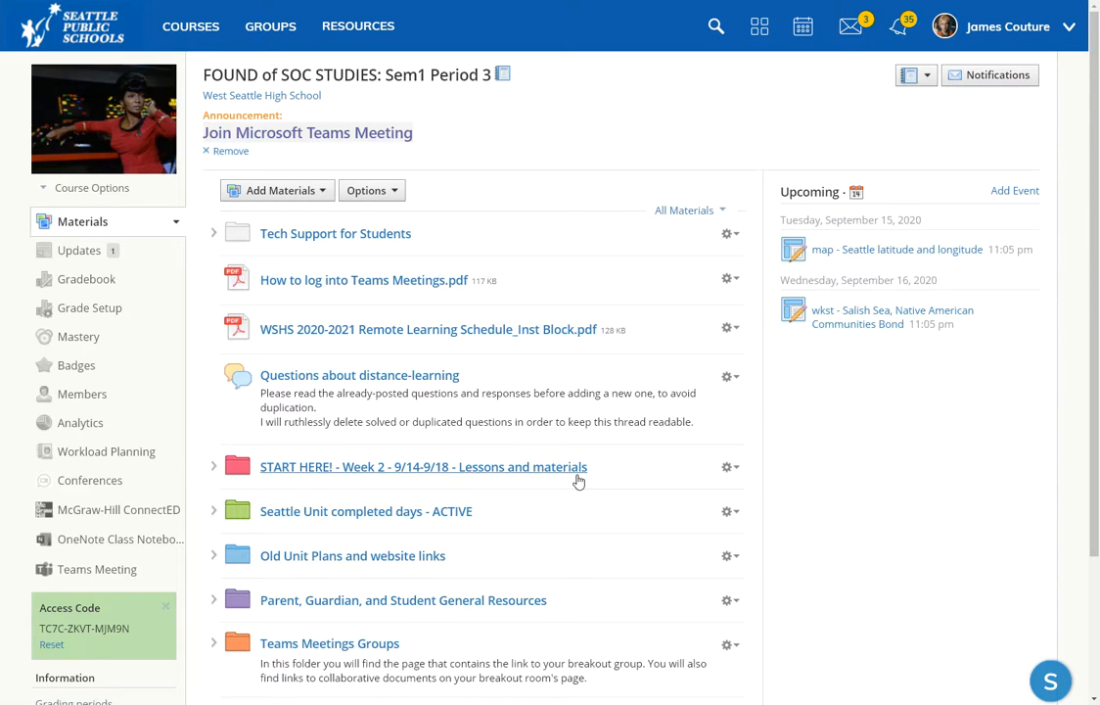
{"action": "mouse_move", "coordinate": [395, 466]}
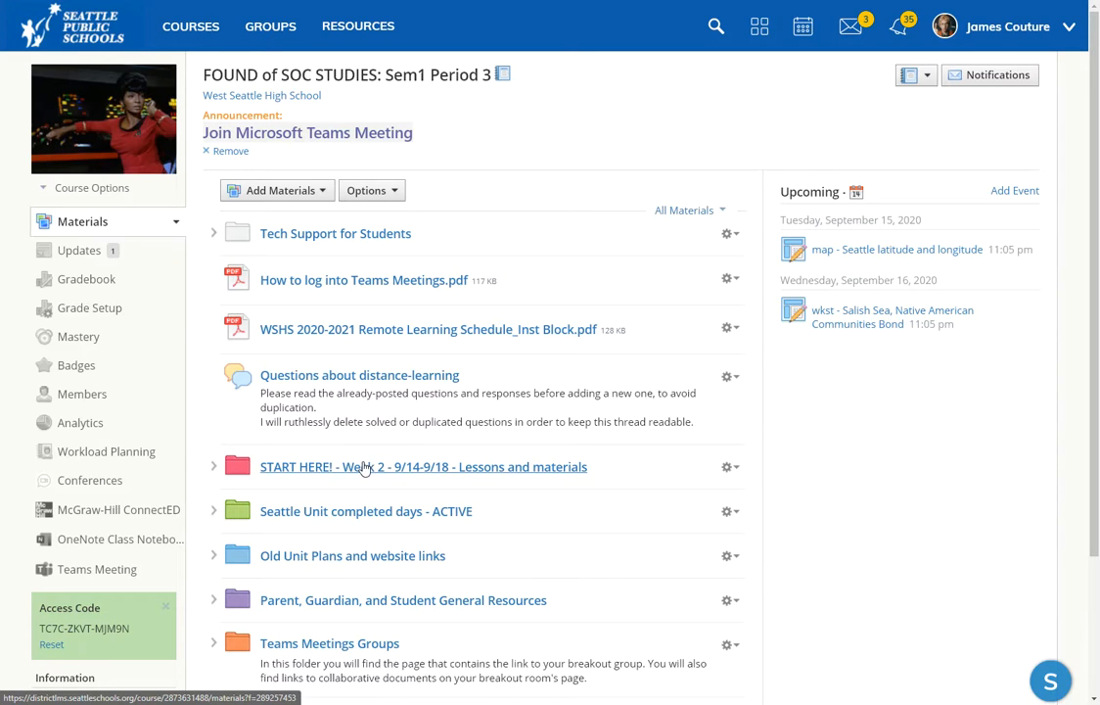
{"action": "mouse_move", "coordinate": [407, 511]}
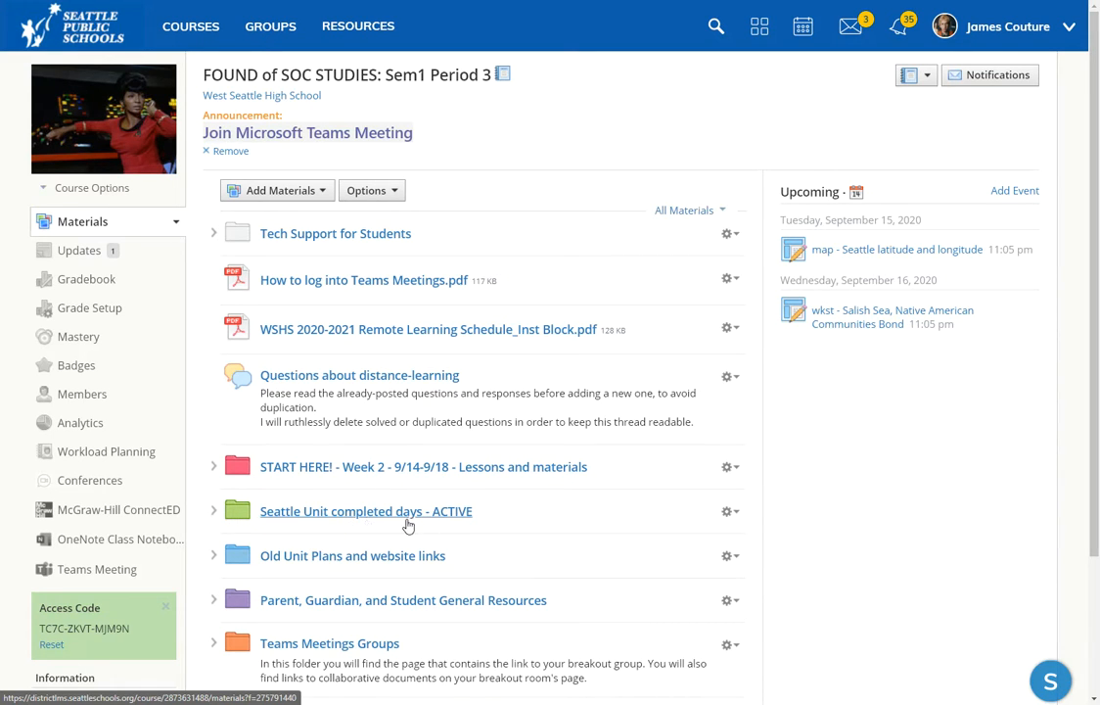
{"action": "mouse_move", "coordinate": [298, 517]}
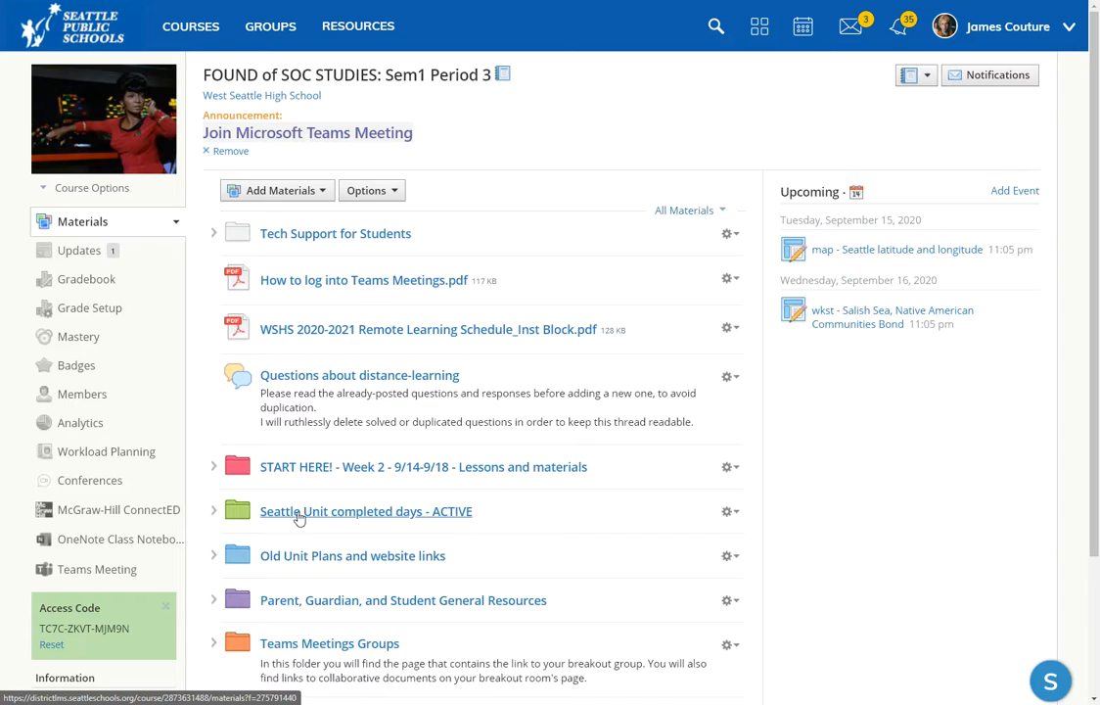
Step: Browse the Seattle Unit completed days folder, return to Materials, and open the Week 2 START HERE folder
{"action": "left_click", "coordinate": [364, 512]}
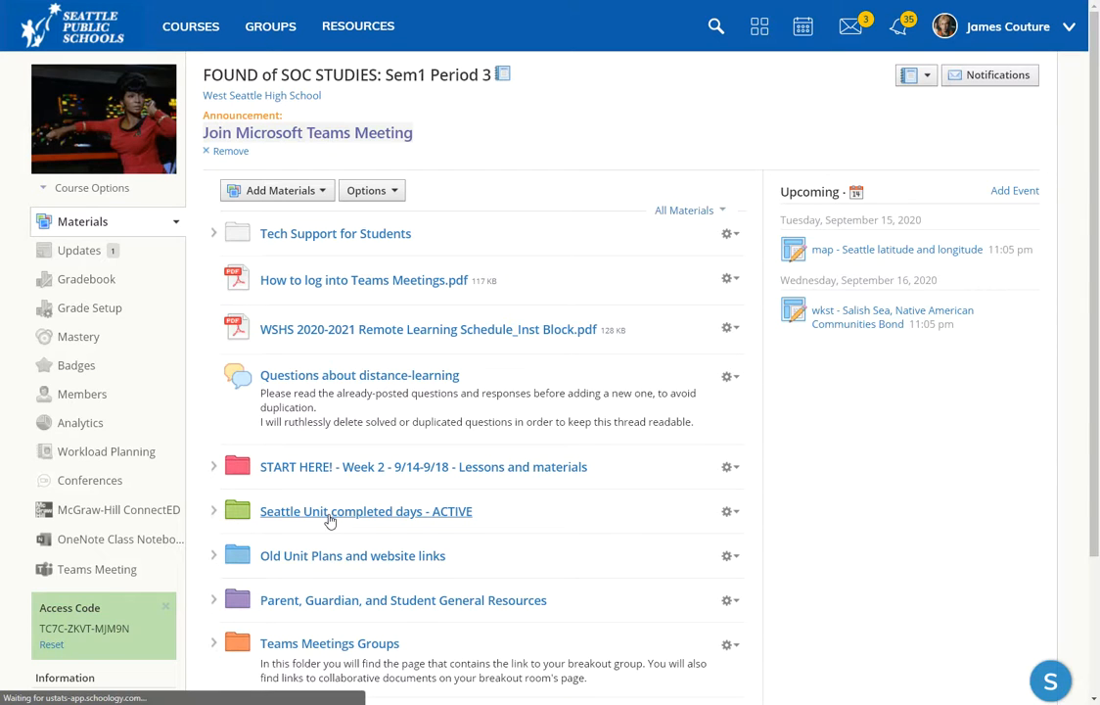
{"action": "left_click", "coordinate": [364, 511]}
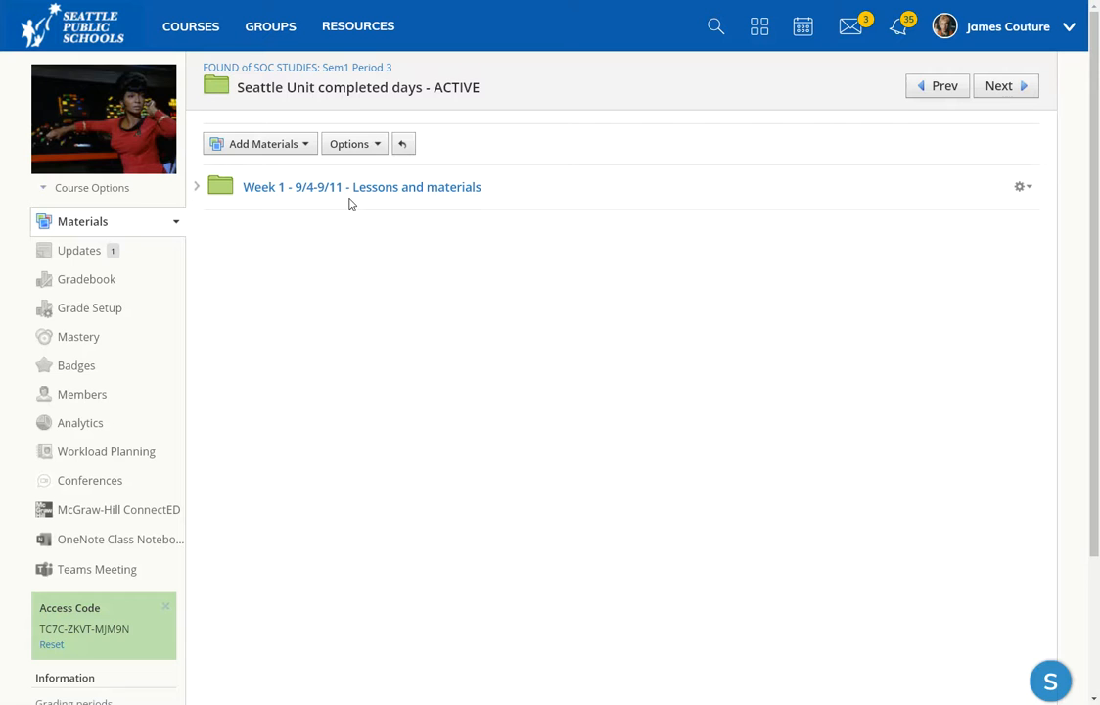
{"action": "mouse_move", "coordinate": [362, 188]}
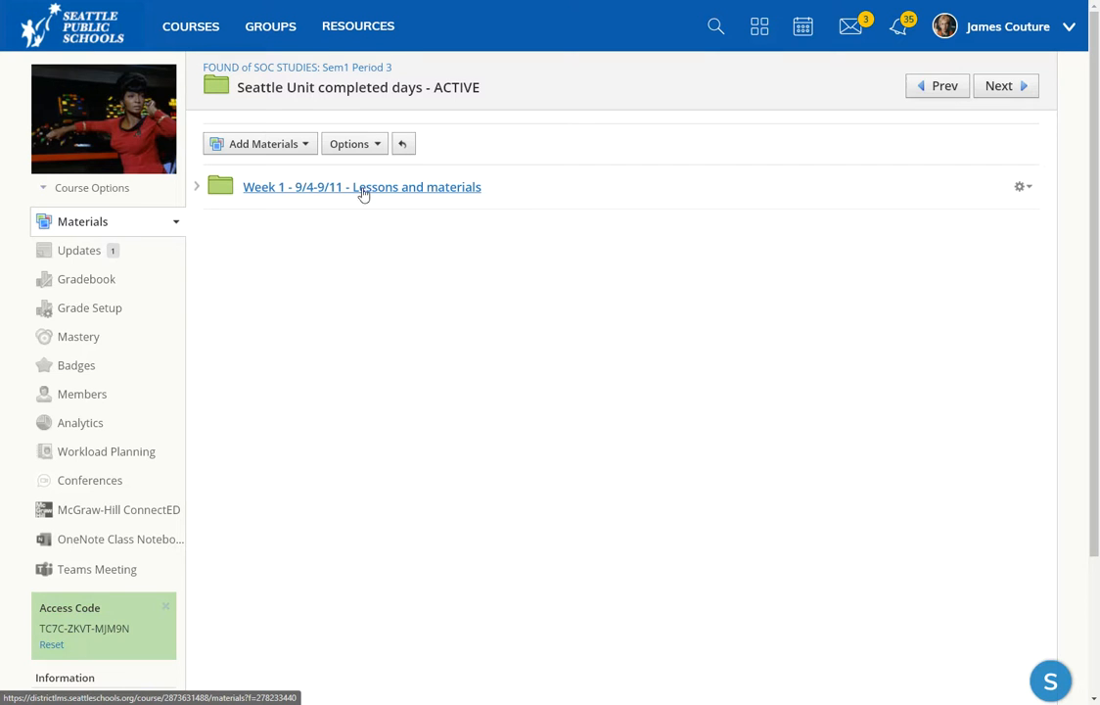
{"action": "left_click", "coordinate": [403, 143]}
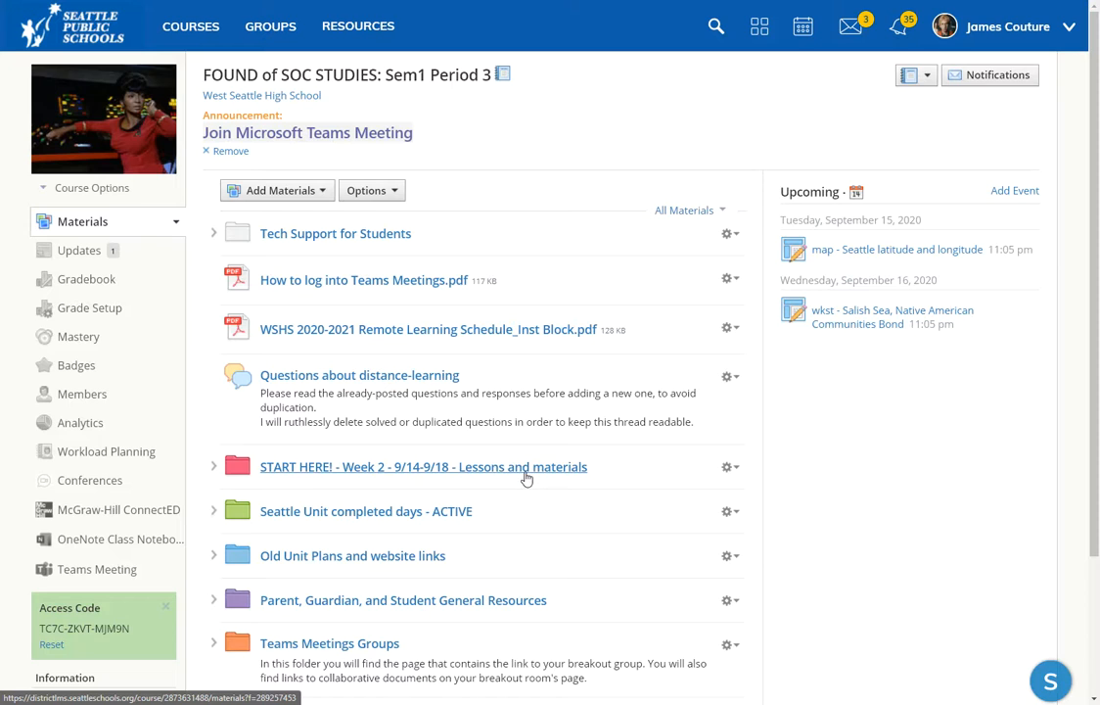
{"action": "left_click", "coordinate": [423, 466]}
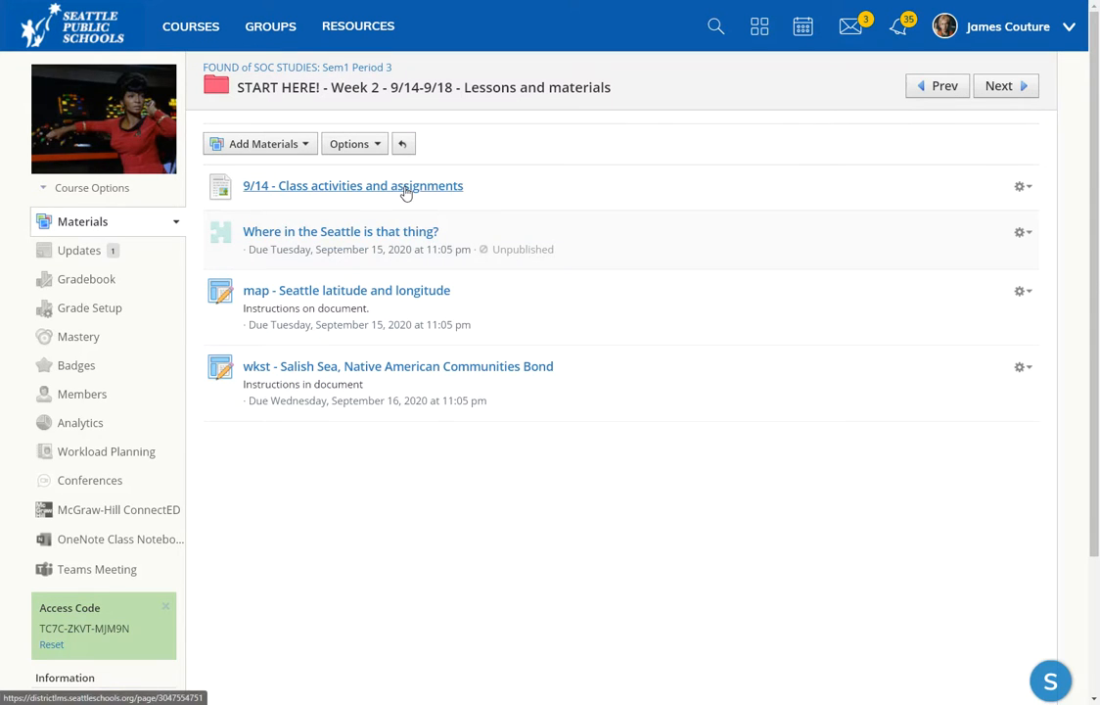
{"action": "mouse_move", "coordinate": [279, 188]}
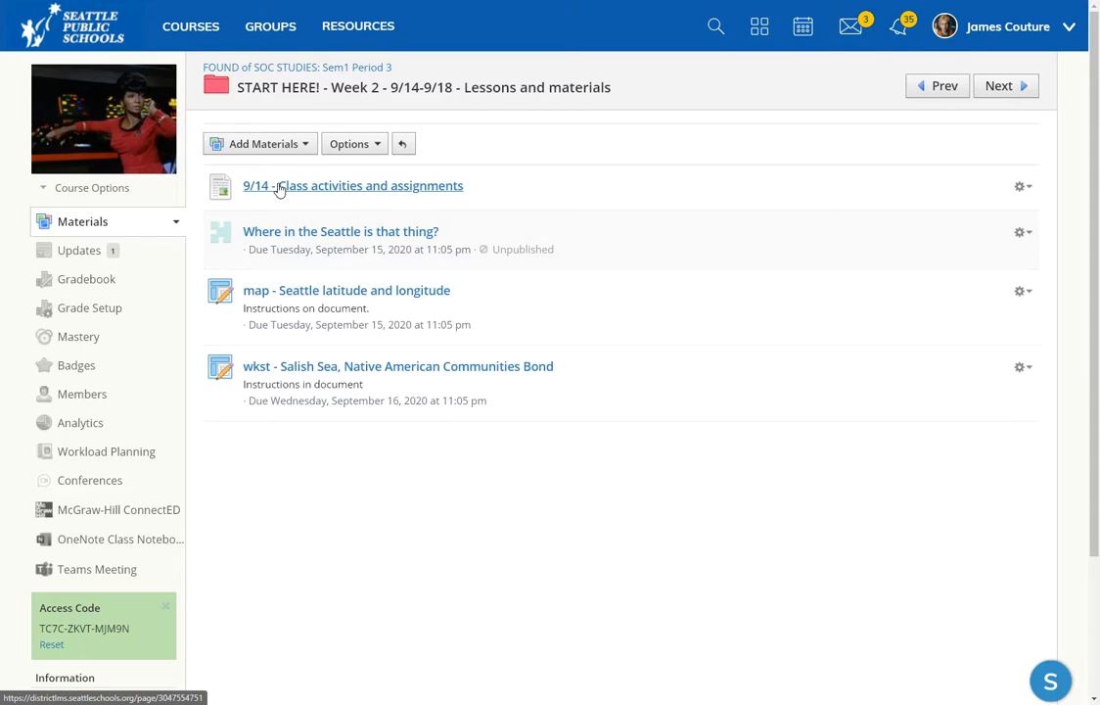
{"action": "mouse_move", "coordinate": [383, 196]}
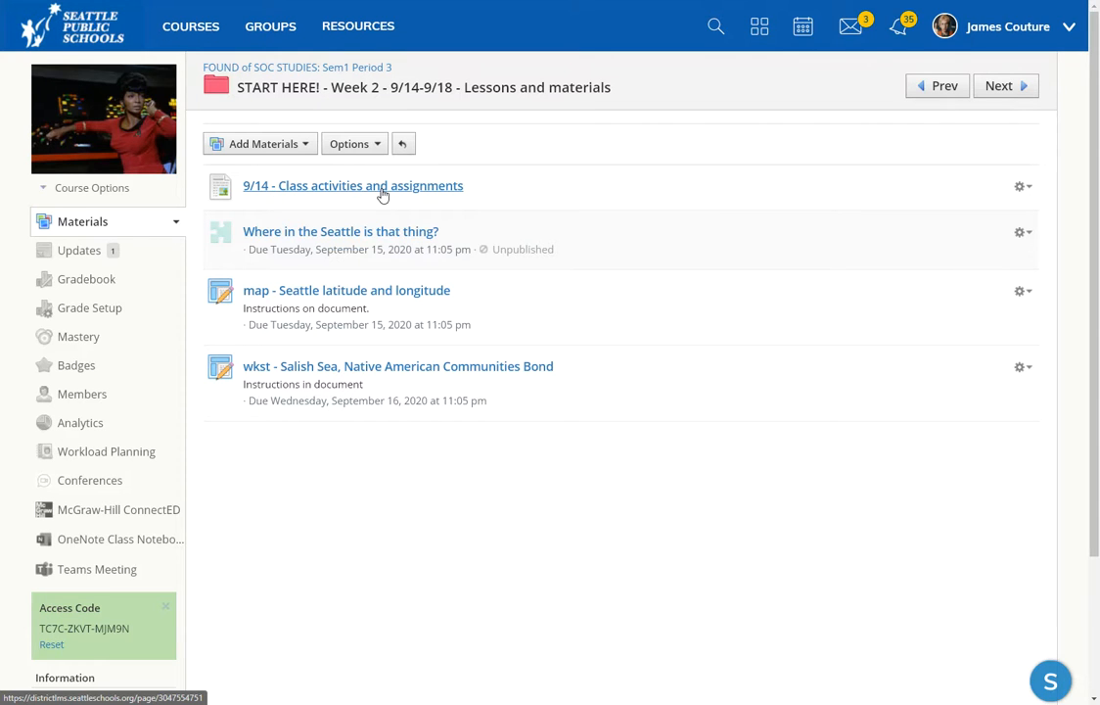
Step: Open the '9/14 - Class activities and assignments' page in the Week 2 folder
{"action": "left_click", "coordinate": [352, 184]}
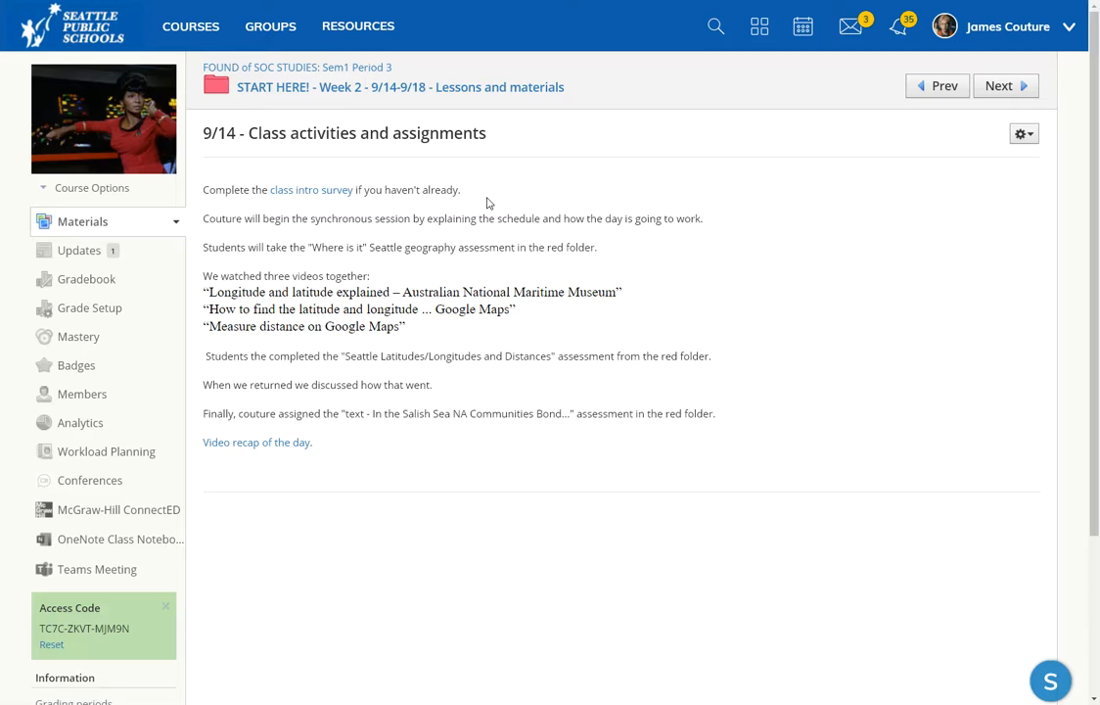
{"action": "mouse_move", "coordinate": [311, 190]}
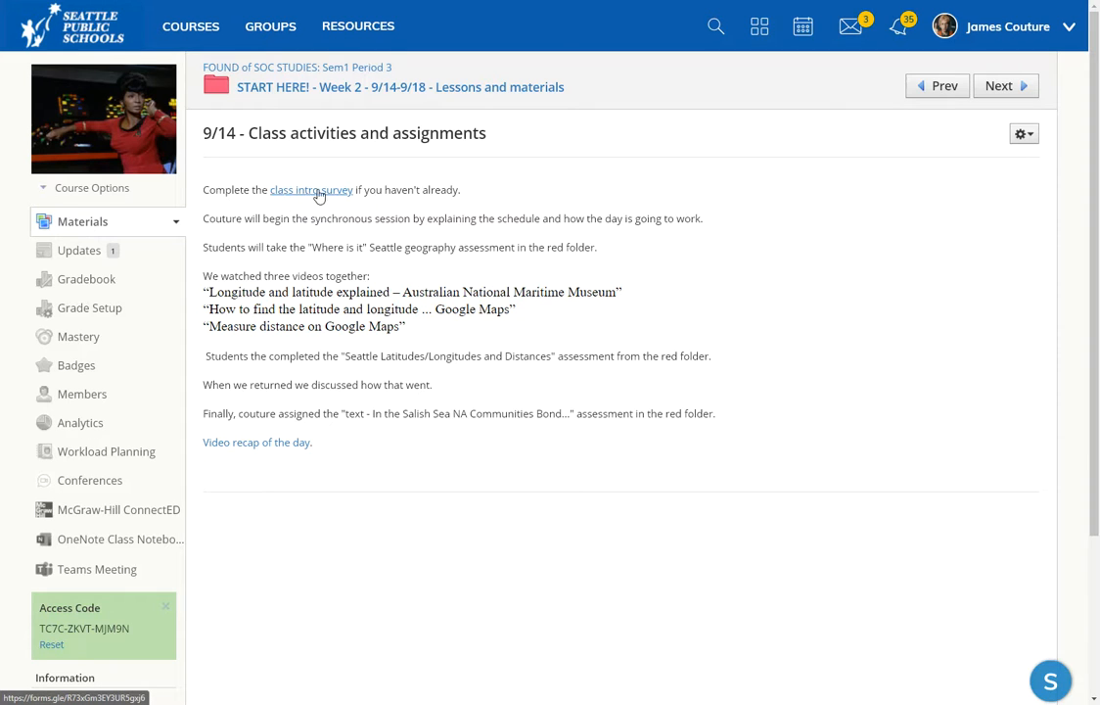
{"action": "mouse_move", "coordinate": [441, 219]}
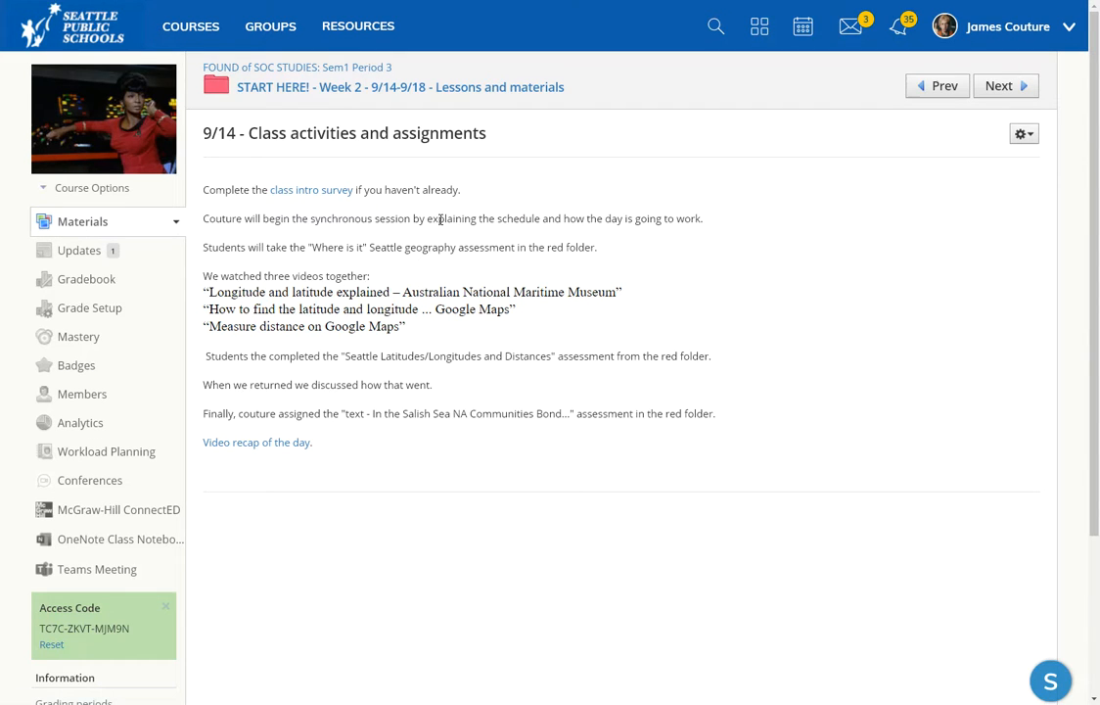
{"action": "mouse_move", "coordinate": [246, 290]}
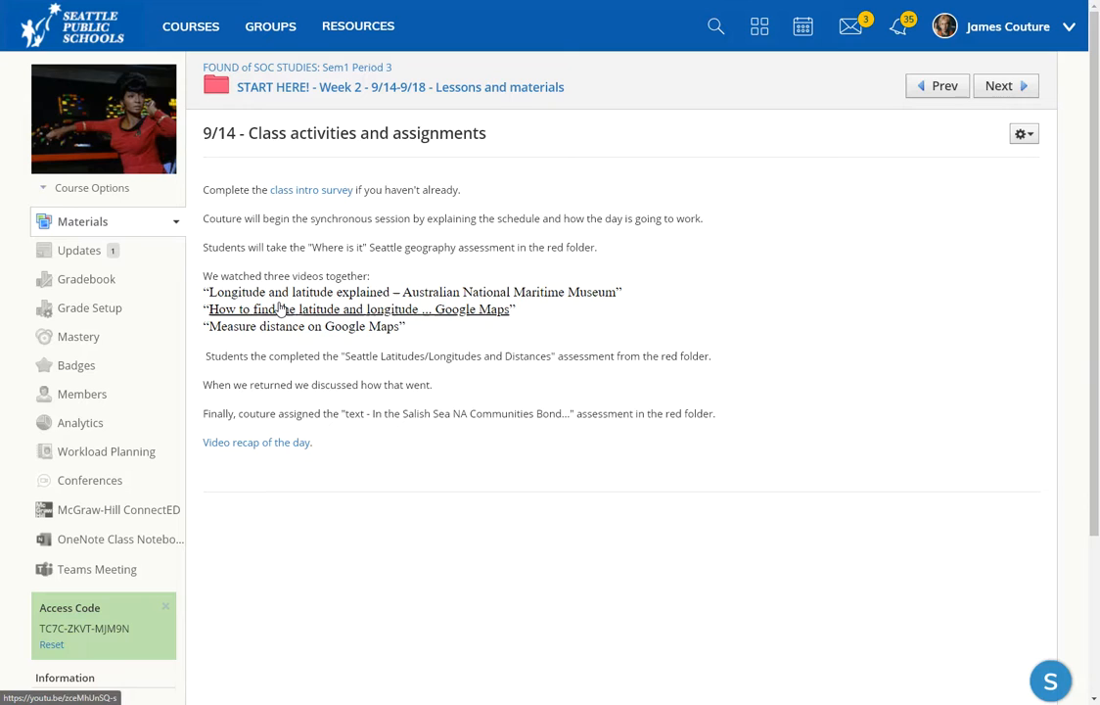
{"action": "mouse_move", "coordinate": [438, 315]}
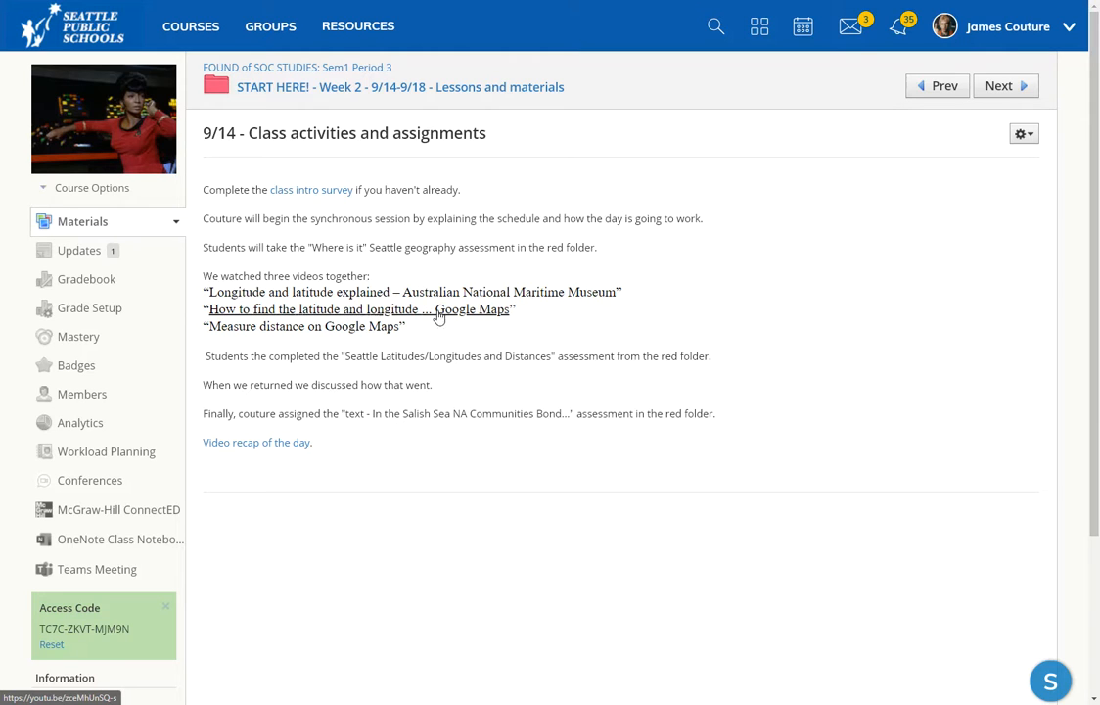
{"action": "mouse_move", "coordinate": [489, 319]}
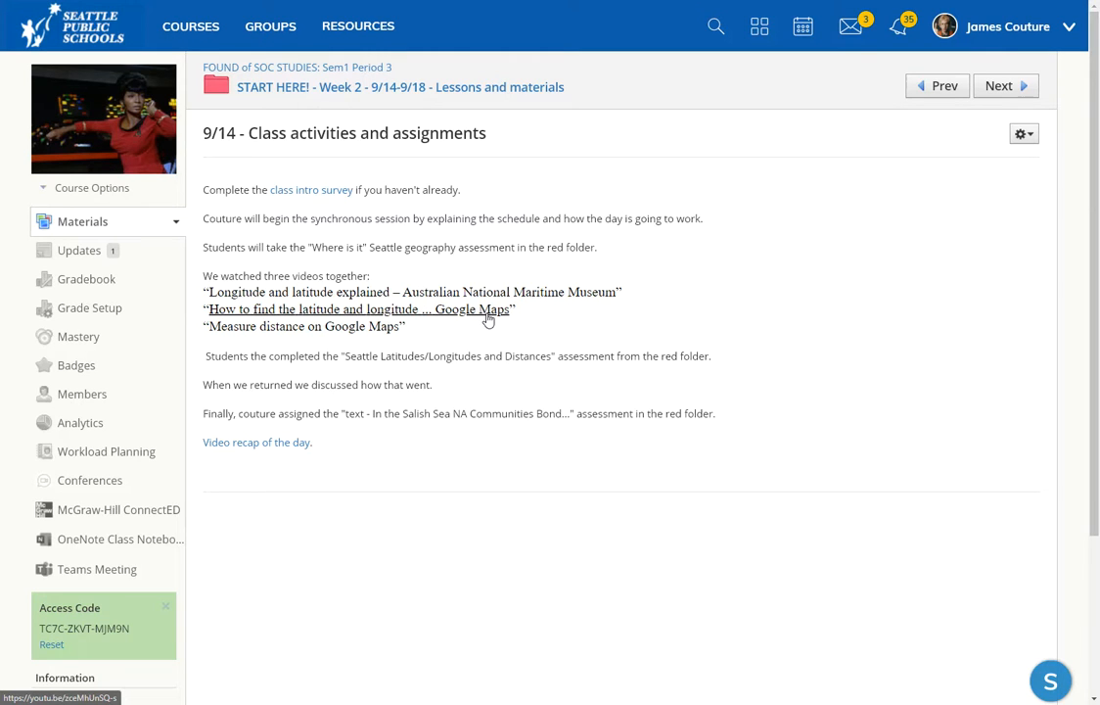
{"action": "mouse_move", "coordinate": [461, 315]}
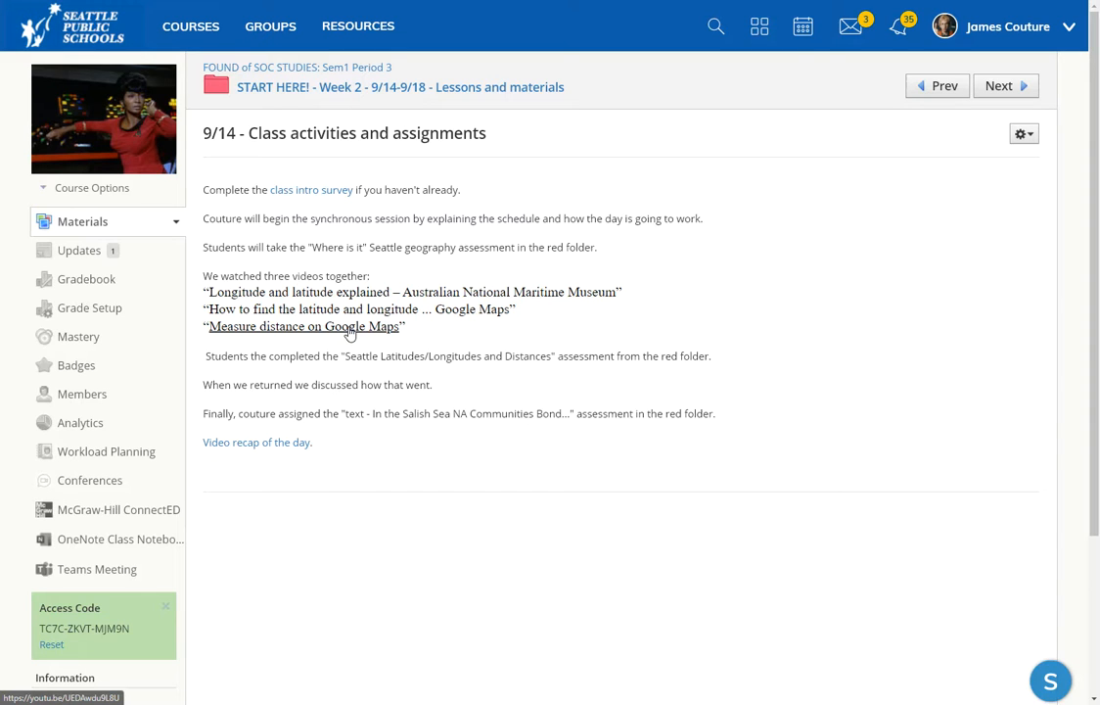
{"action": "mouse_move", "coordinate": [368, 315]}
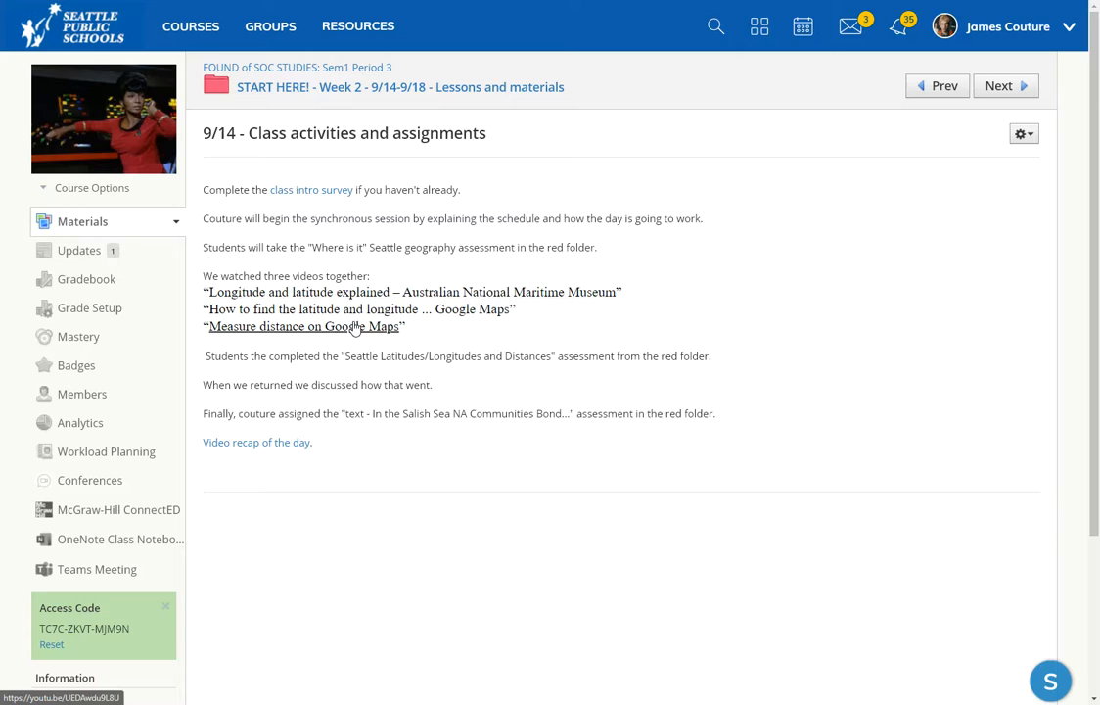
{"action": "mouse_move", "coordinate": [360, 310]}
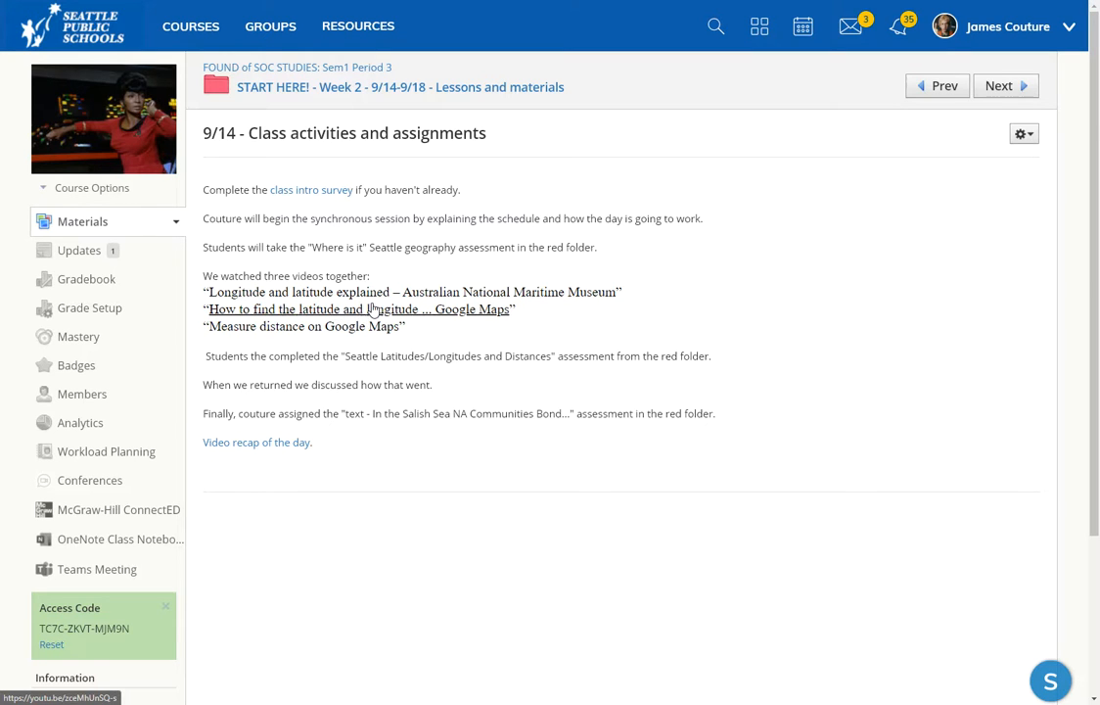
{"action": "mouse_move", "coordinate": [501, 102]}
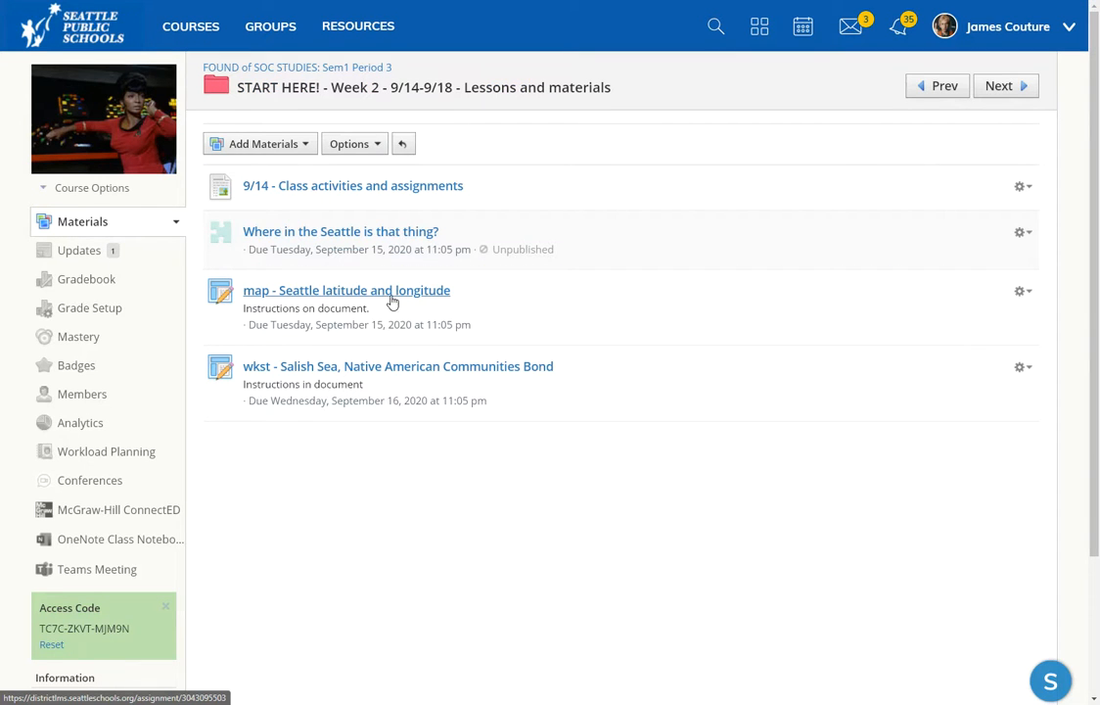
{"action": "mouse_move", "coordinate": [375, 302]}
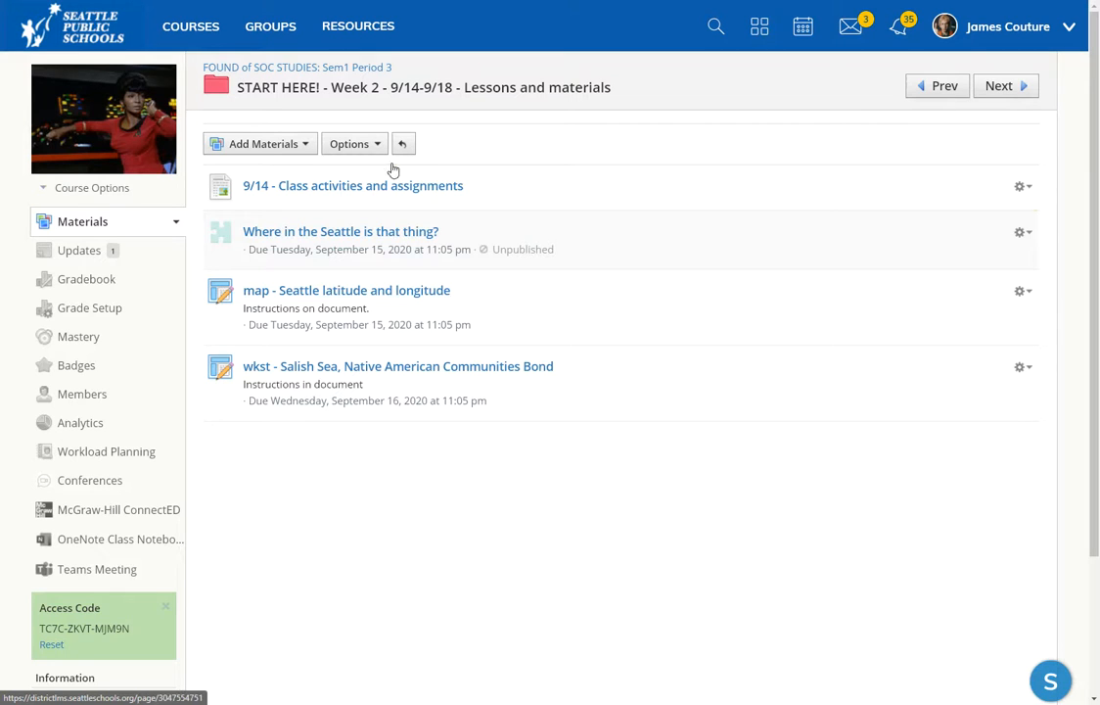
Step: Revisit the 9/14 activities page, then return to the Week 2 folder via its breadcrumb link
{"action": "left_click", "coordinate": [352, 184]}
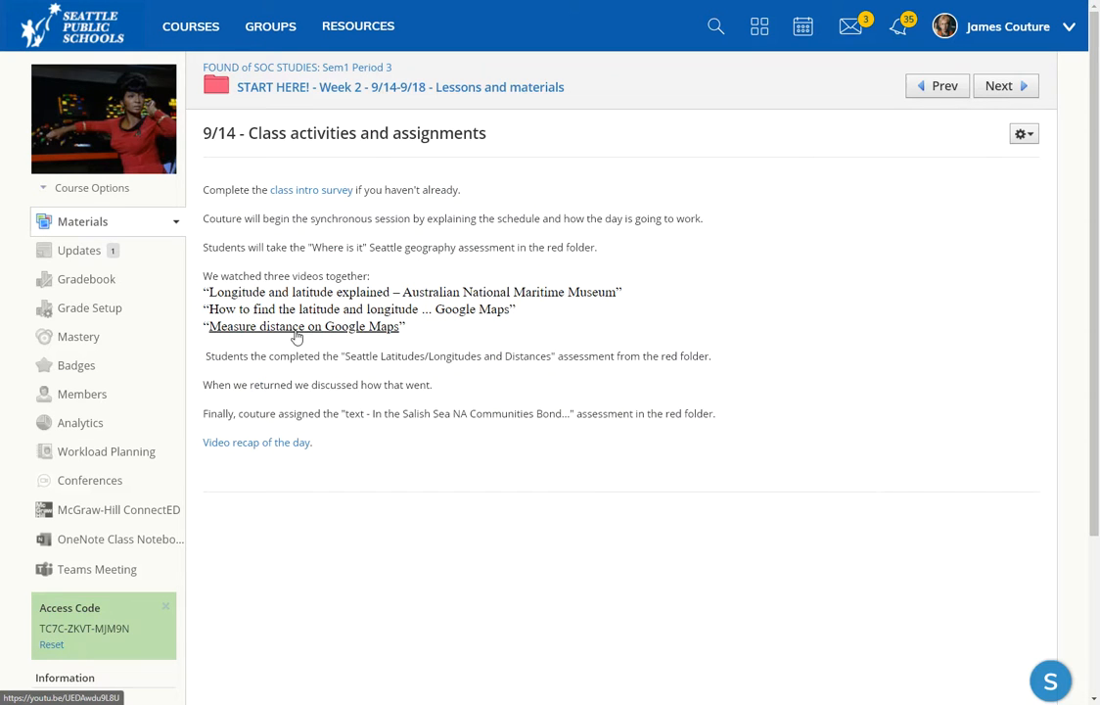
{"action": "mouse_move", "coordinate": [392, 86]}
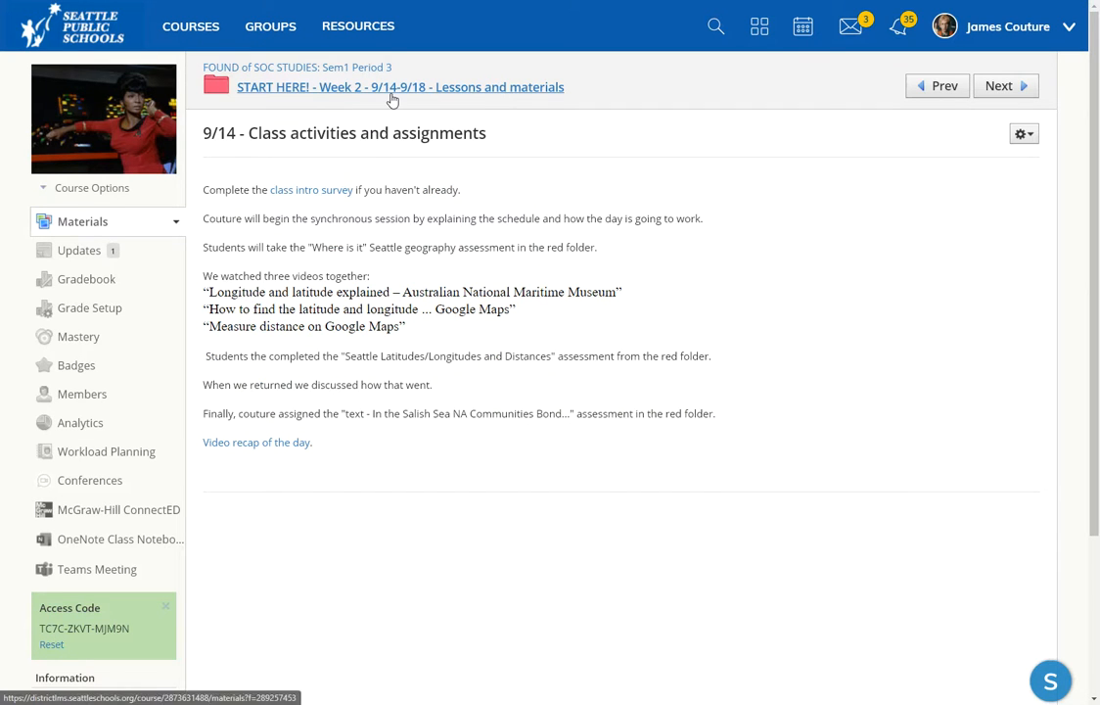
{"action": "left_click", "coordinate": [399, 86]}
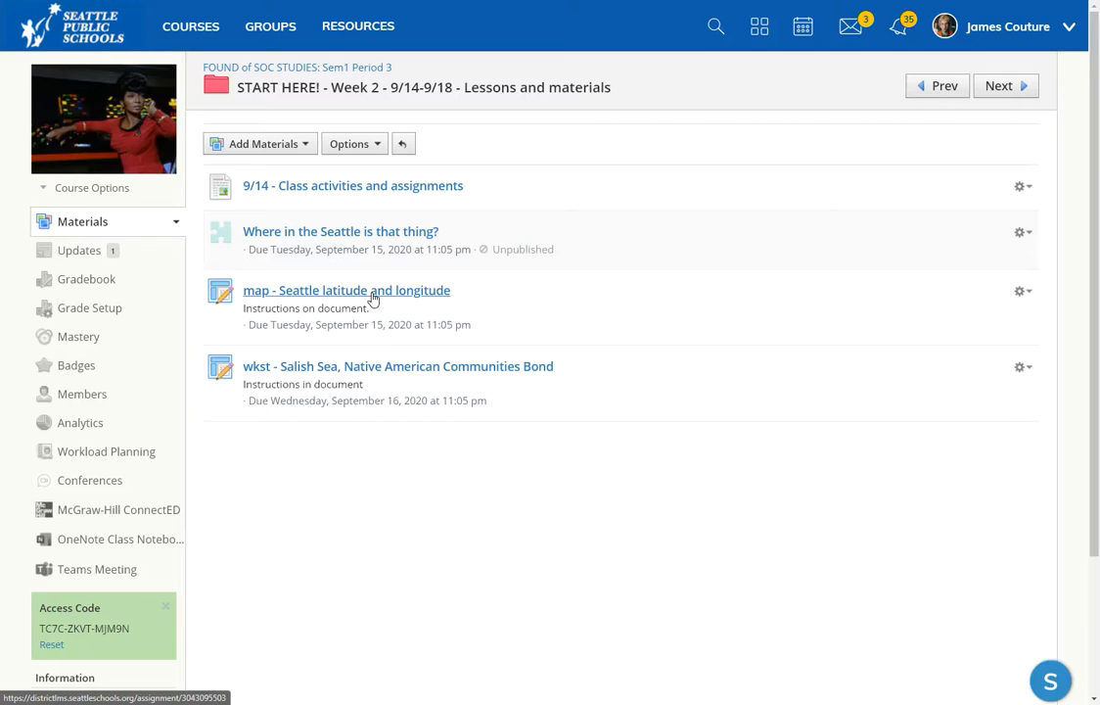
{"action": "mouse_move", "coordinate": [330, 304]}
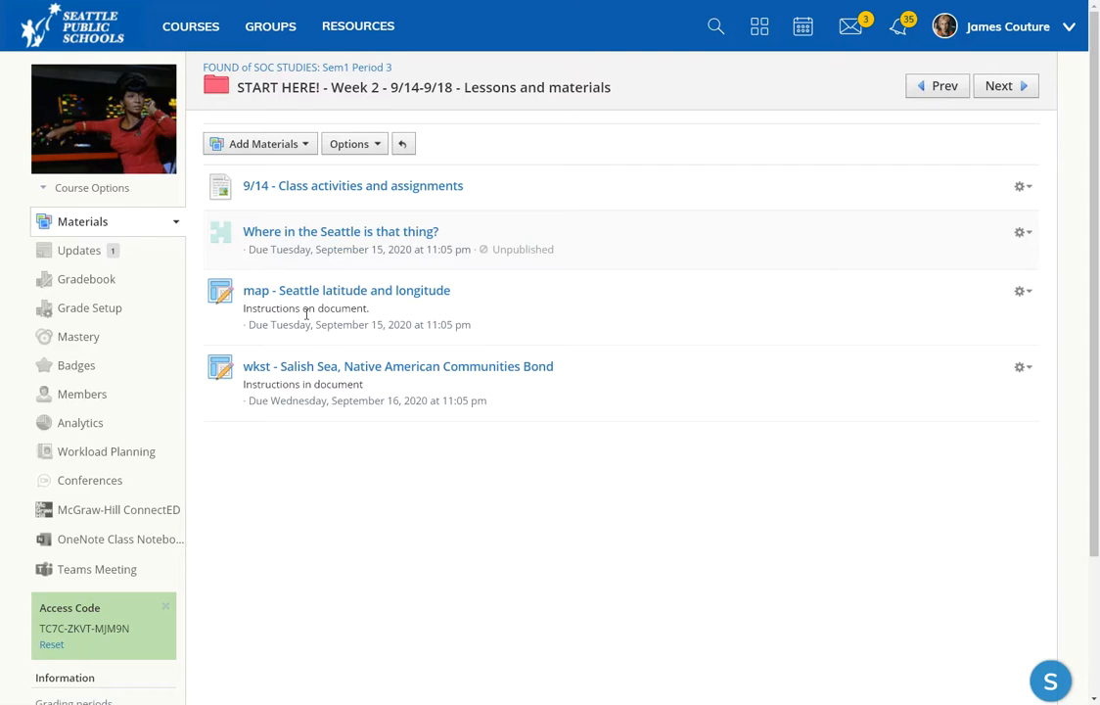
{"action": "mouse_move", "coordinate": [345, 317]}
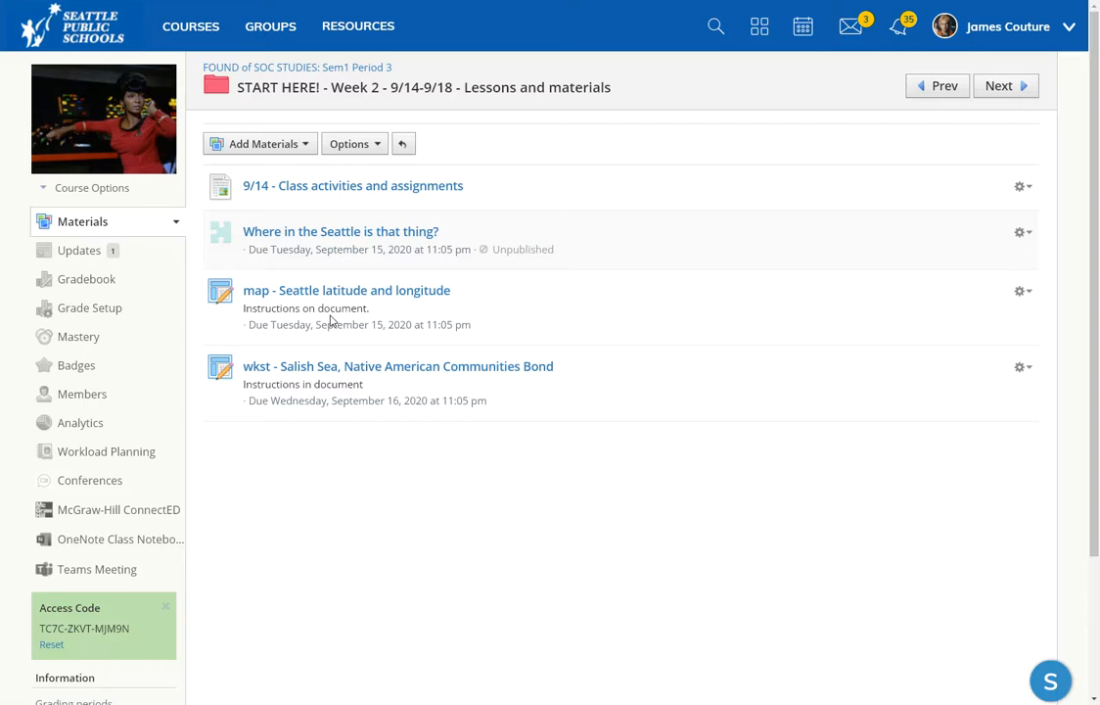
{"action": "mouse_move", "coordinate": [340, 231]}
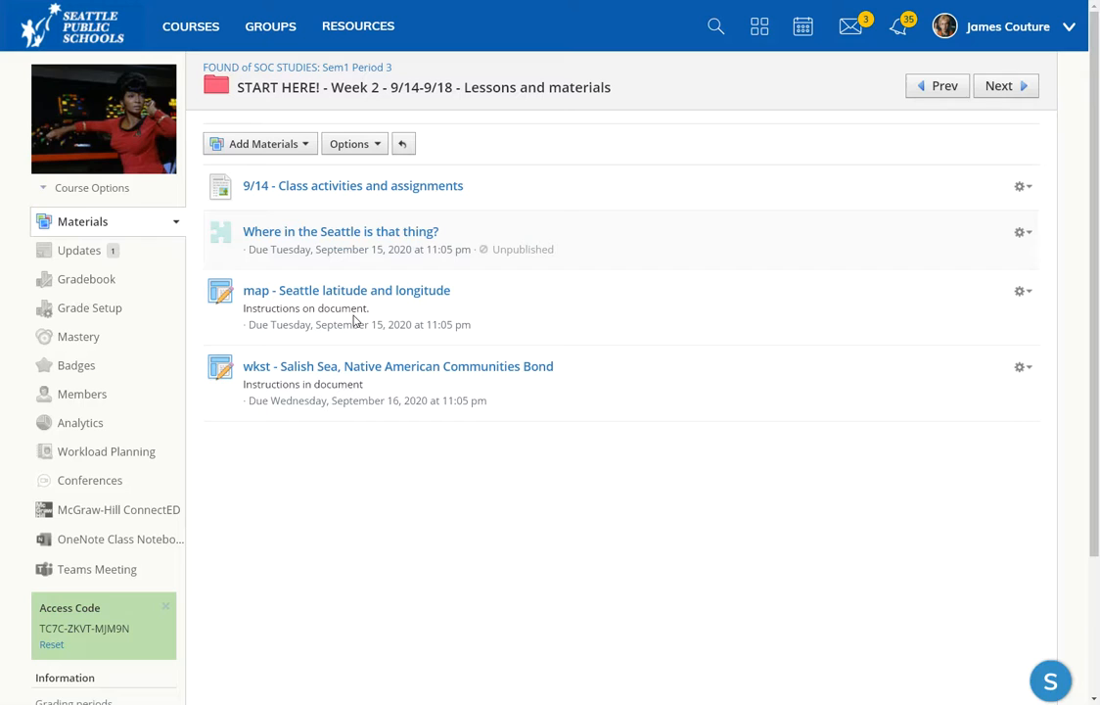
{"action": "mouse_move", "coordinate": [333, 309]}
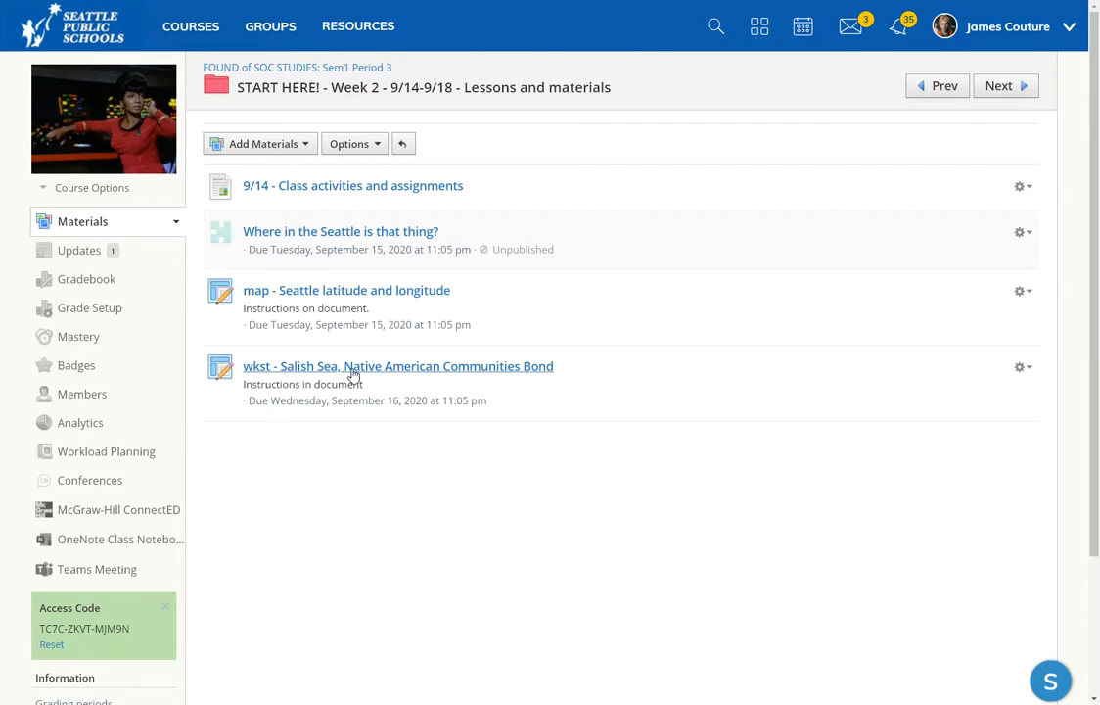
{"action": "mouse_move", "coordinate": [462, 372]}
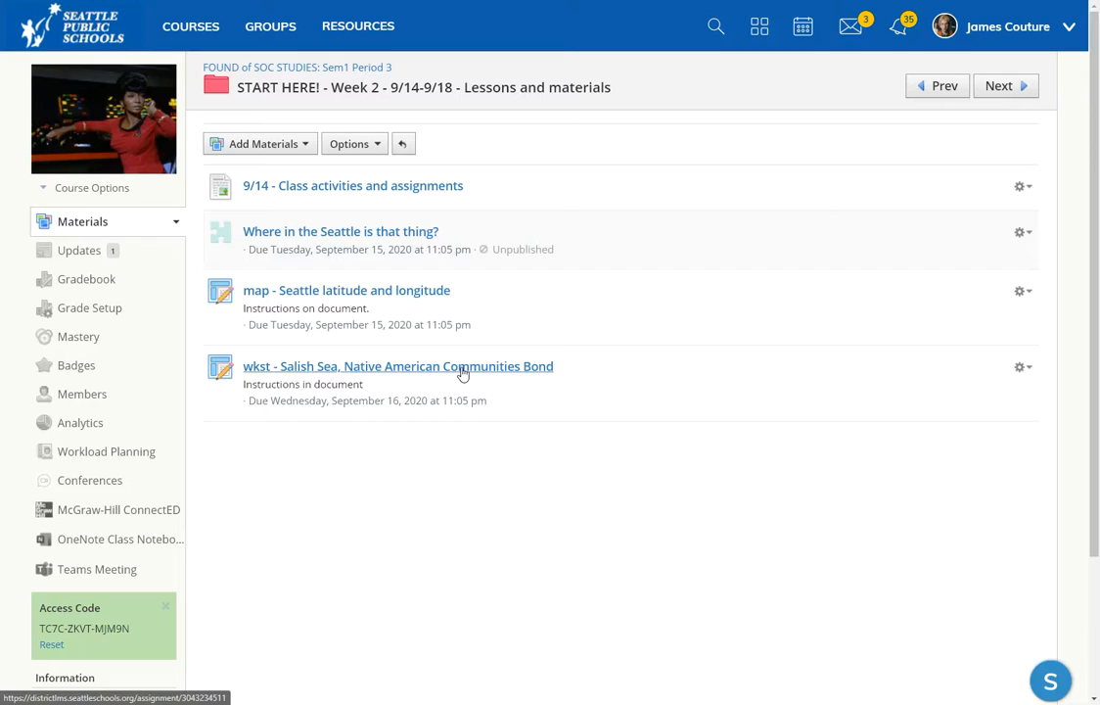
{"action": "mouse_move", "coordinate": [400, 405]}
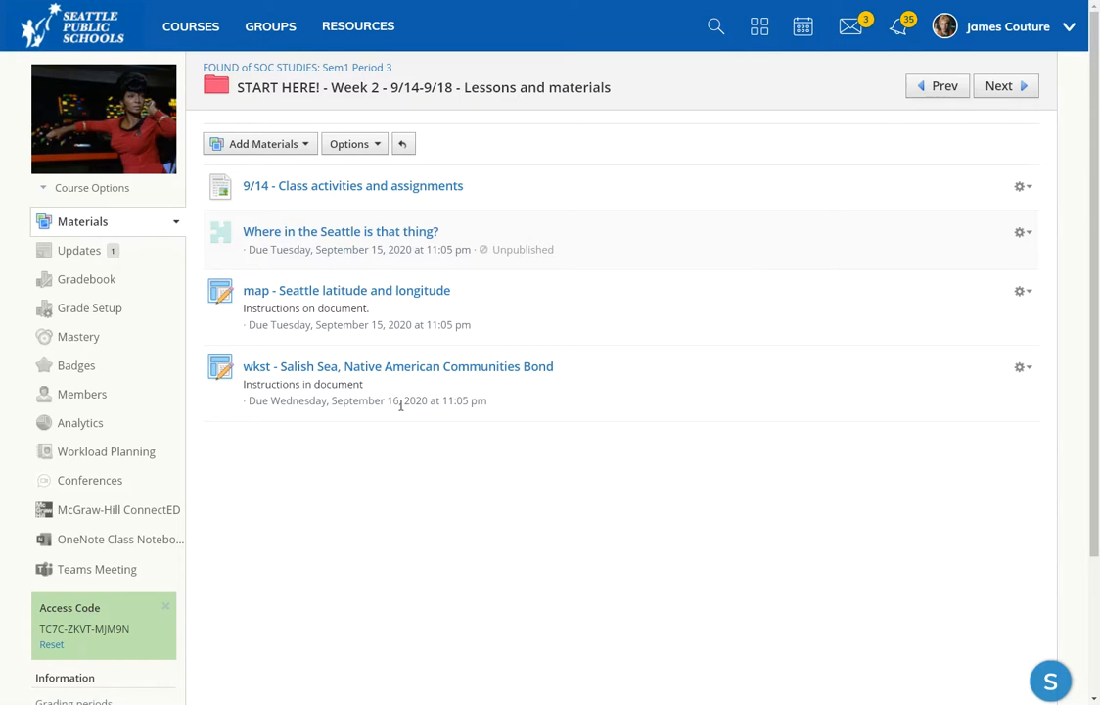
{"action": "mouse_move", "coordinate": [379, 370]}
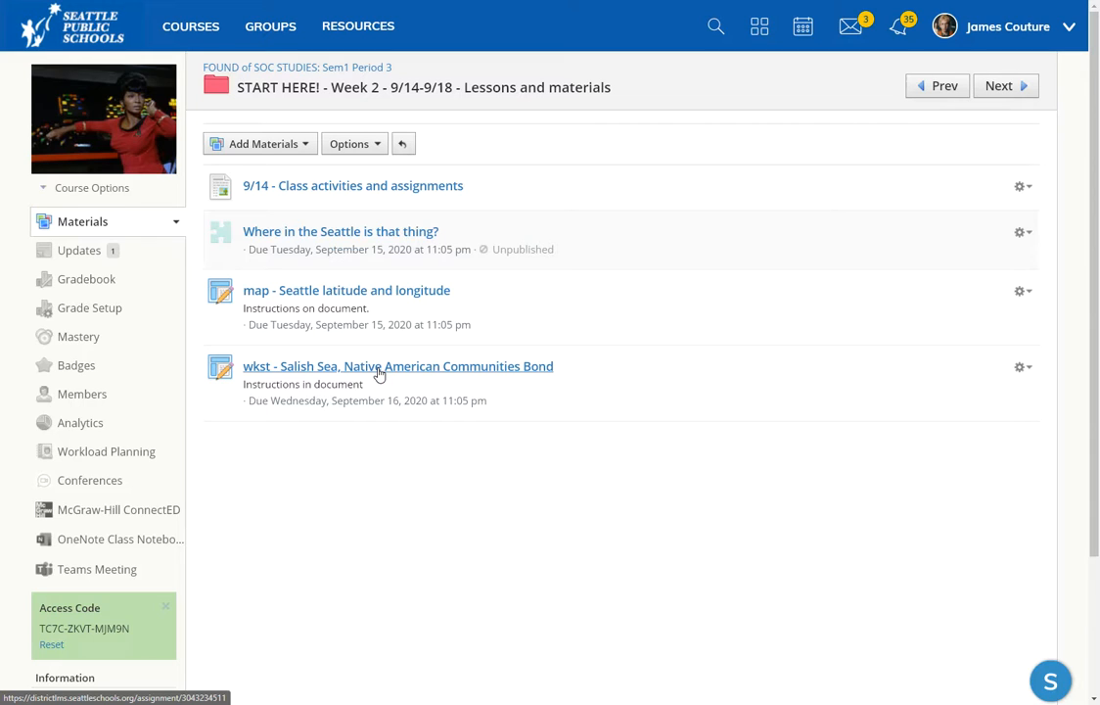
{"action": "mouse_move", "coordinate": [407, 376]}
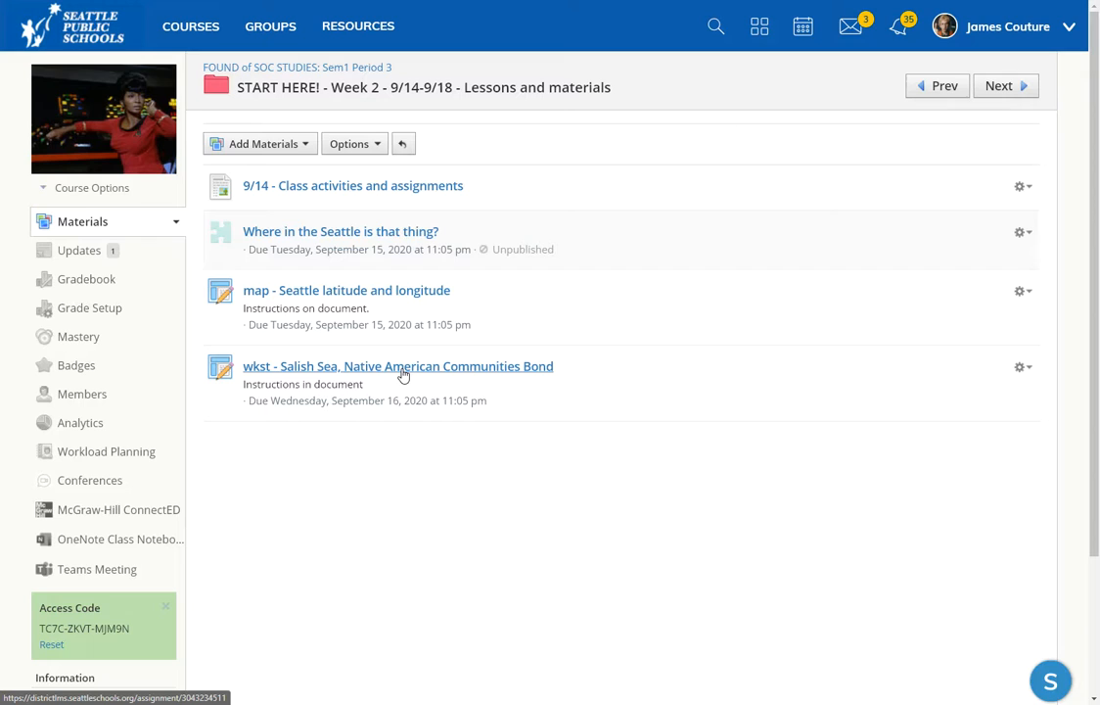
{"action": "mouse_move", "coordinate": [368, 300]}
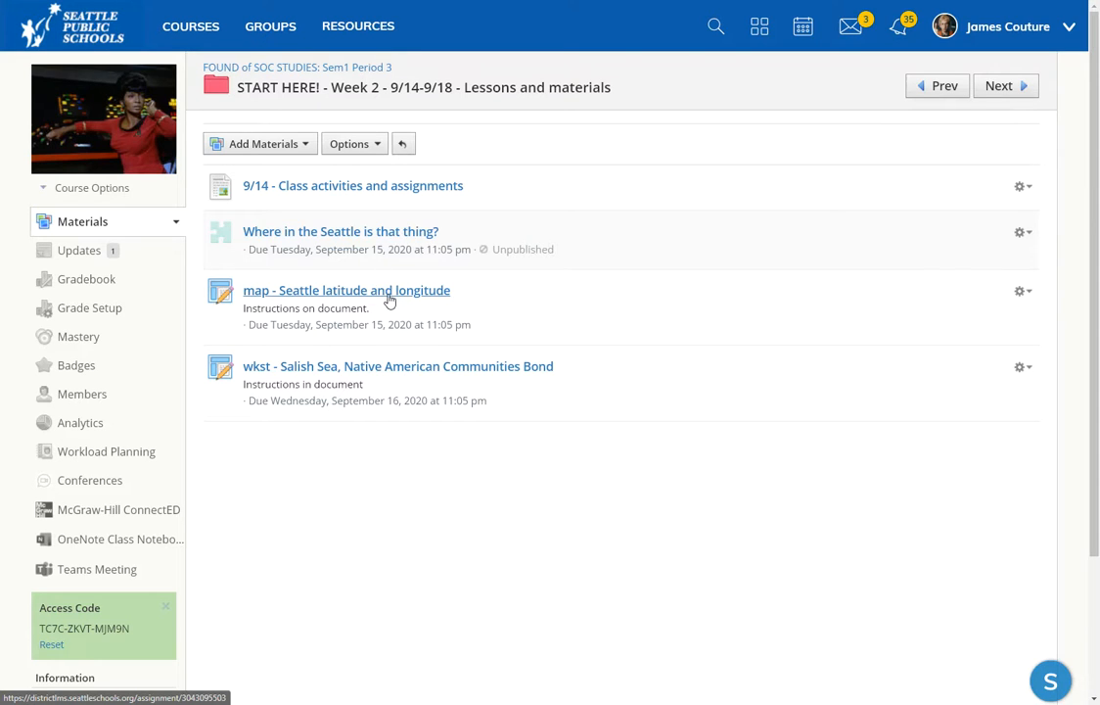
{"action": "mouse_move", "coordinate": [372, 331]}
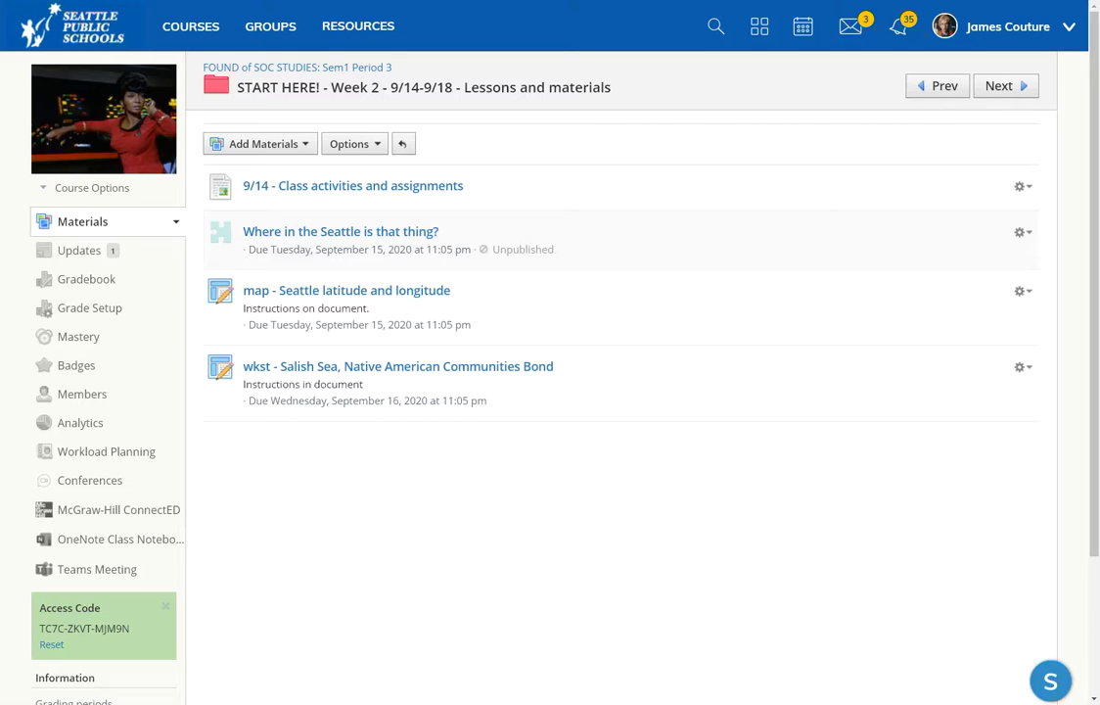
{"action": "mouse_move", "coordinate": [617, 19]}
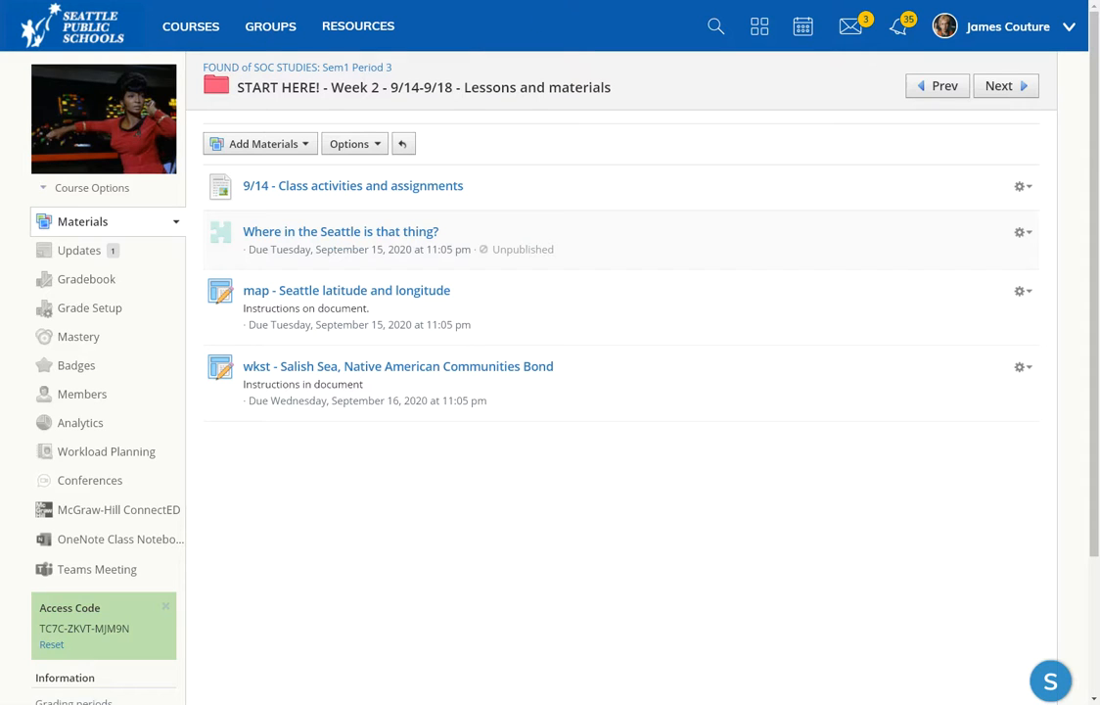
{"action": "mouse_move", "coordinate": [811, 174]}
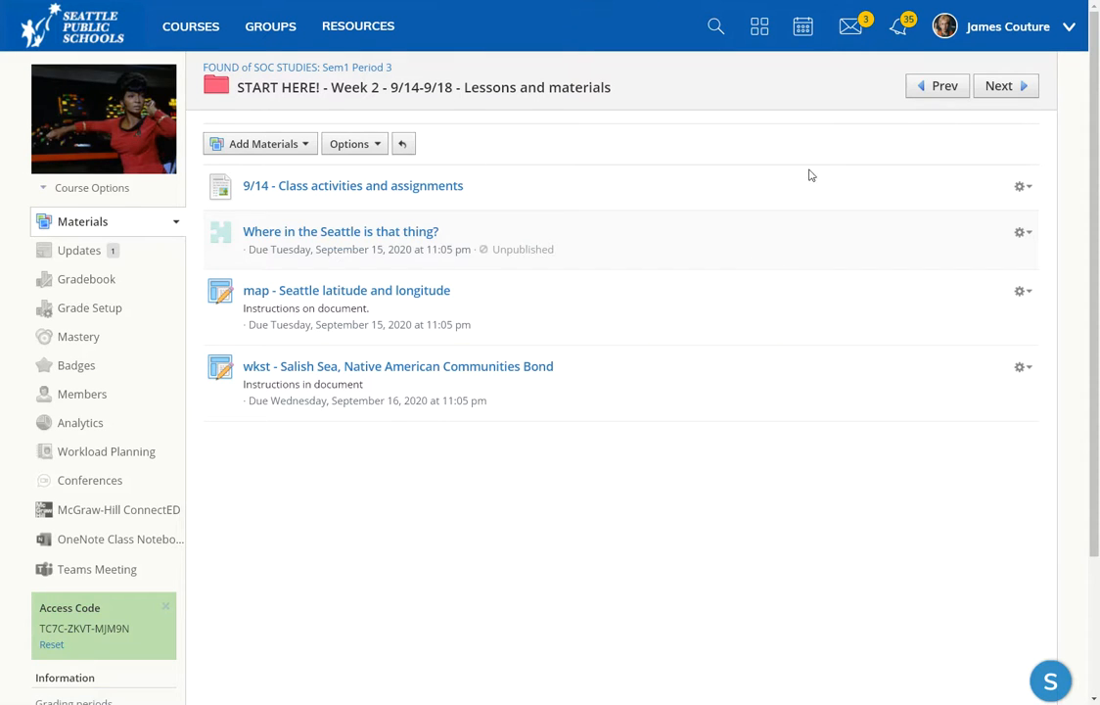
{"action": "mouse_move", "coordinate": [730, 188]}
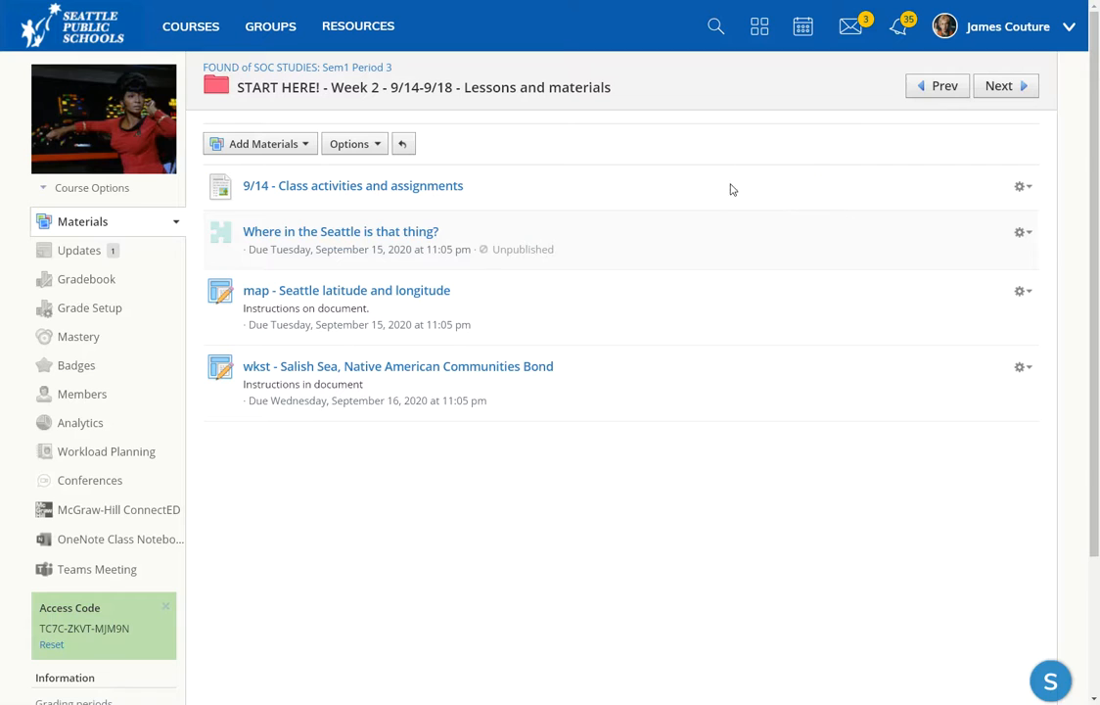
{"action": "mouse_move", "coordinate": [635, 375]}
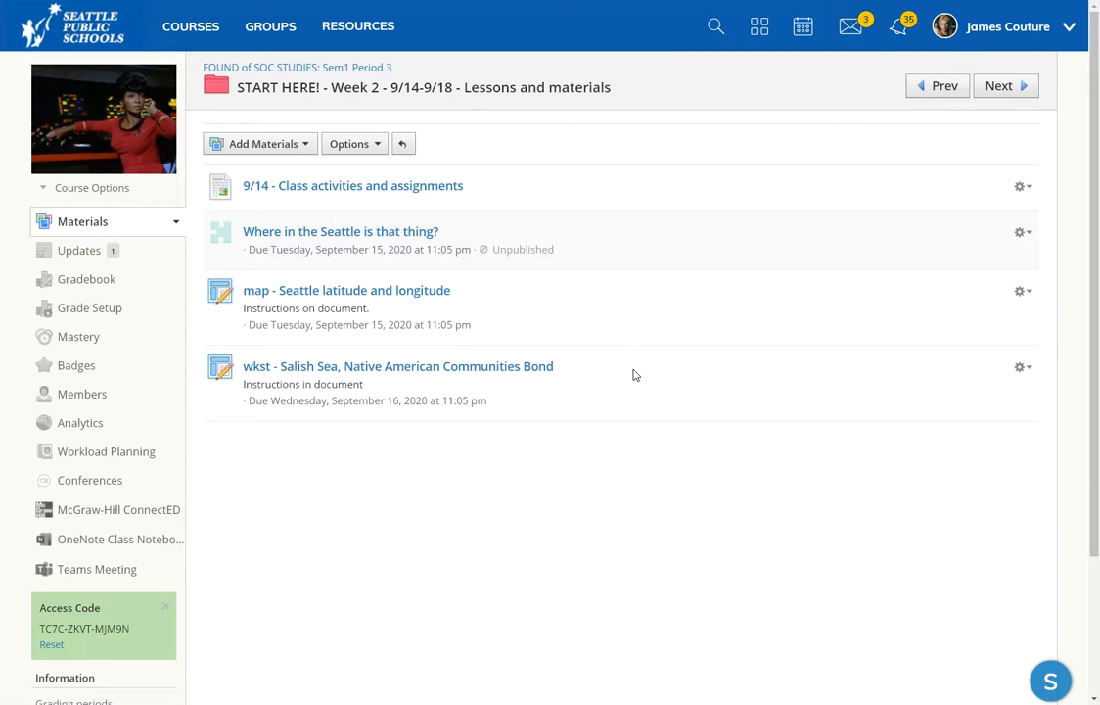
{"action": "mouse_move", "coordinate": [685, 360]}
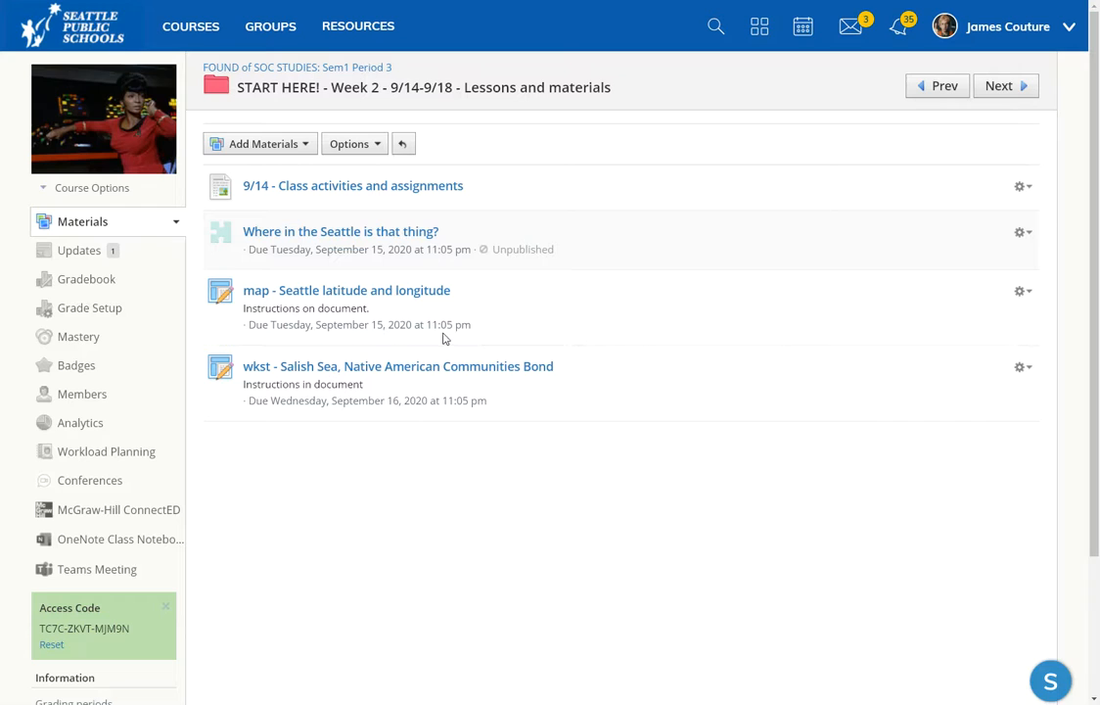
{"action": "mouse_move", "coordinate": [806, 148]}
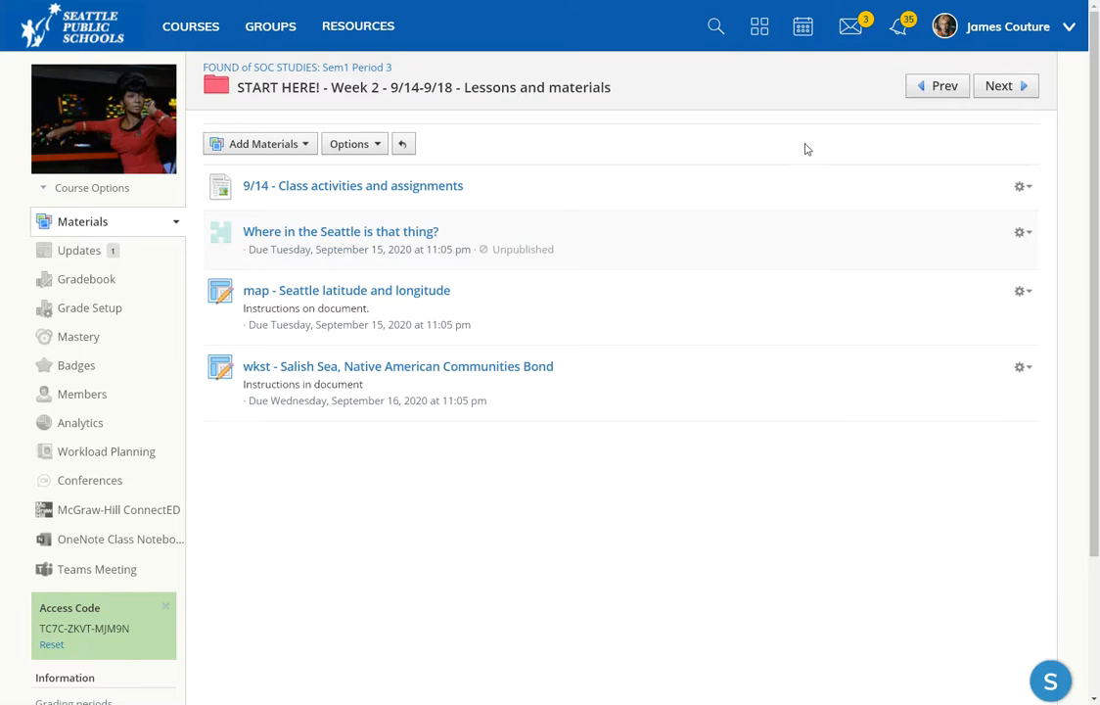
{"action": "mouse_move", "coordinate": [797, 180]}
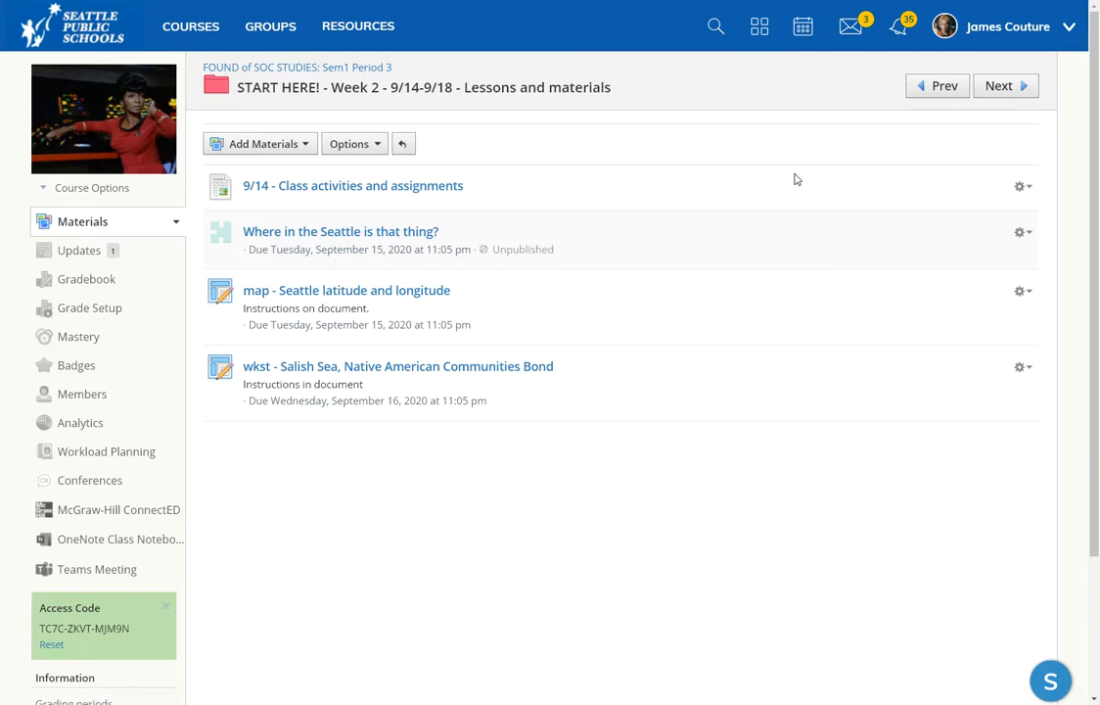
{"action": "mouse_move", "coordinate": [323, 327]}
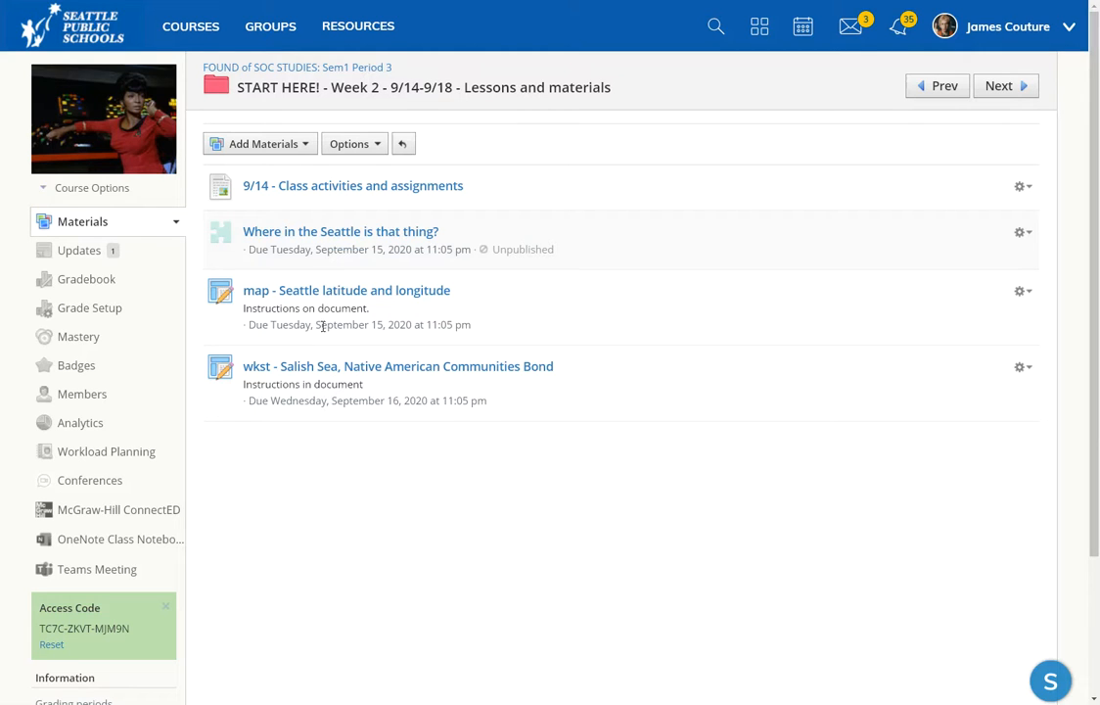
{"action": "mouse_move", "coordinate": [346, 290]}
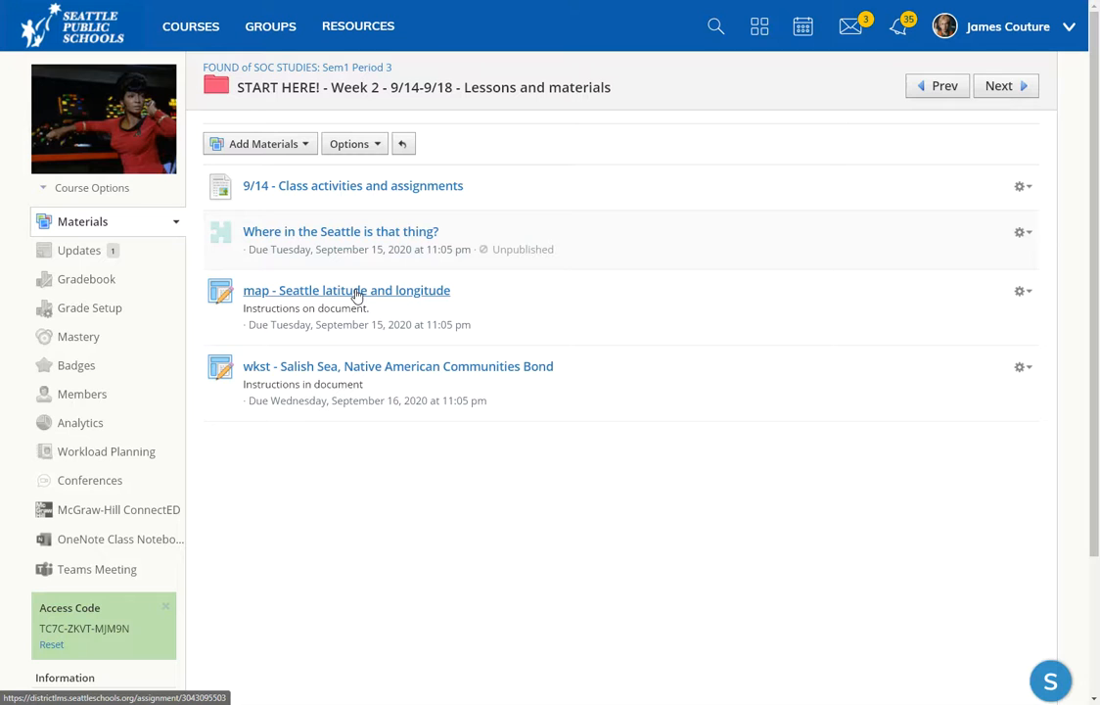
{"action": "mouse_move", "coordinate": [388, 379]}
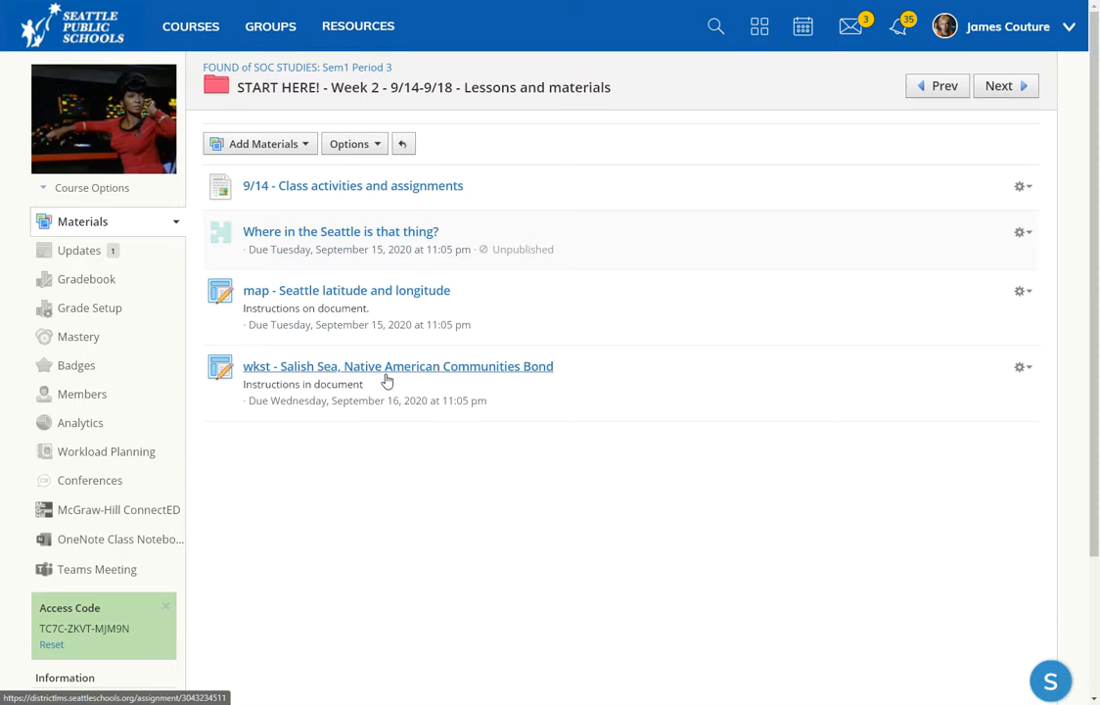
{"action": "mouse_move", "coordinate": [296, 623]}
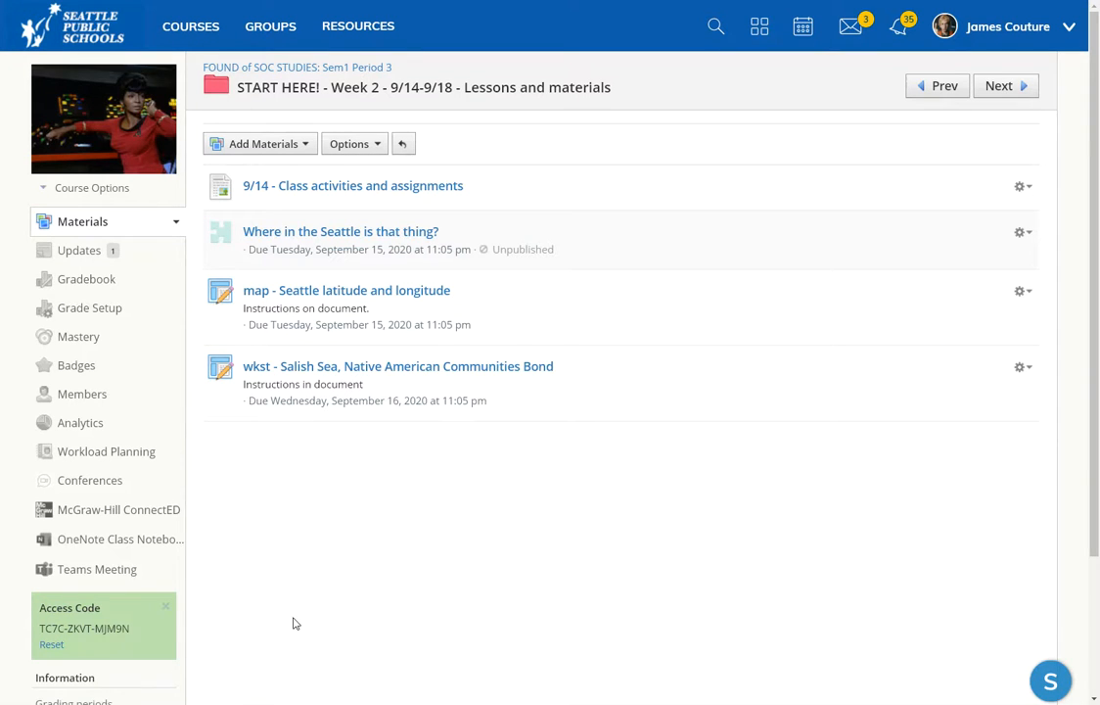